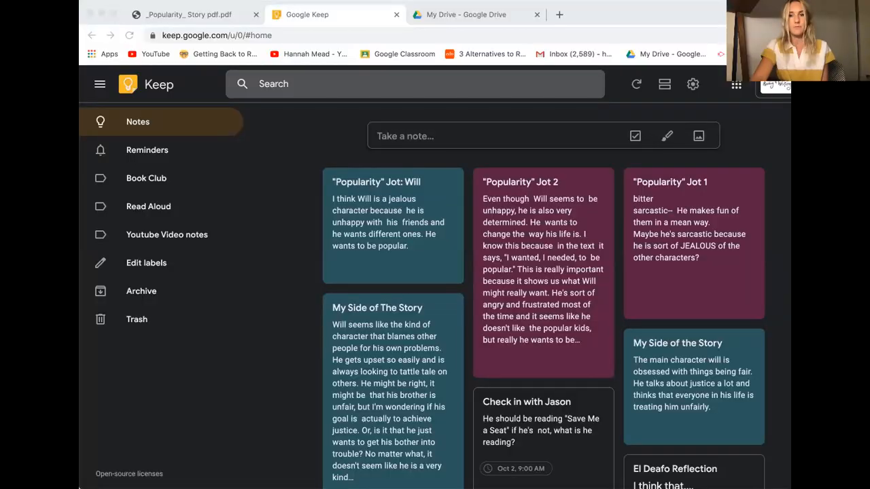
pyautogui.moveTo(581, 225)
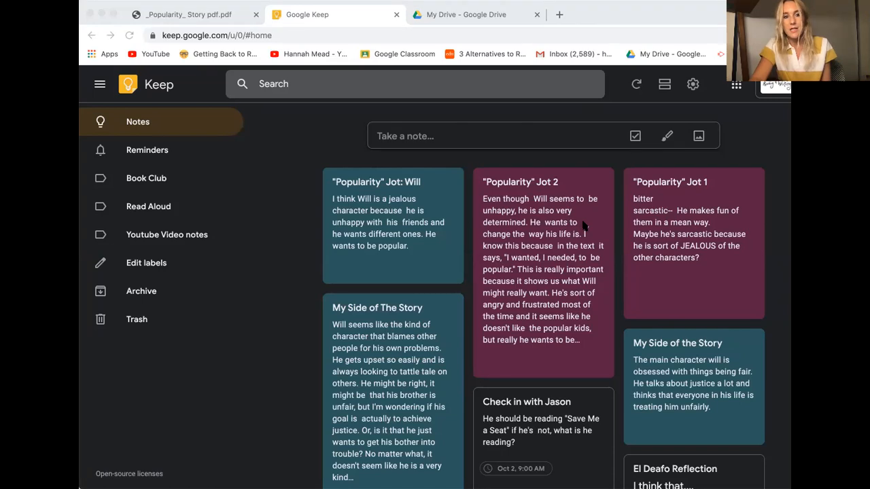
pyautogui.moveTo(654, 335)
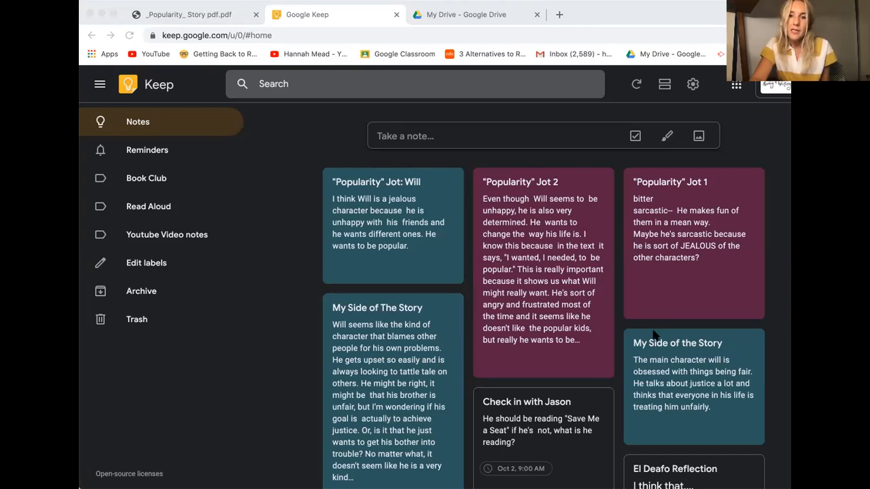
pyautogui.moveTo(655, 316)
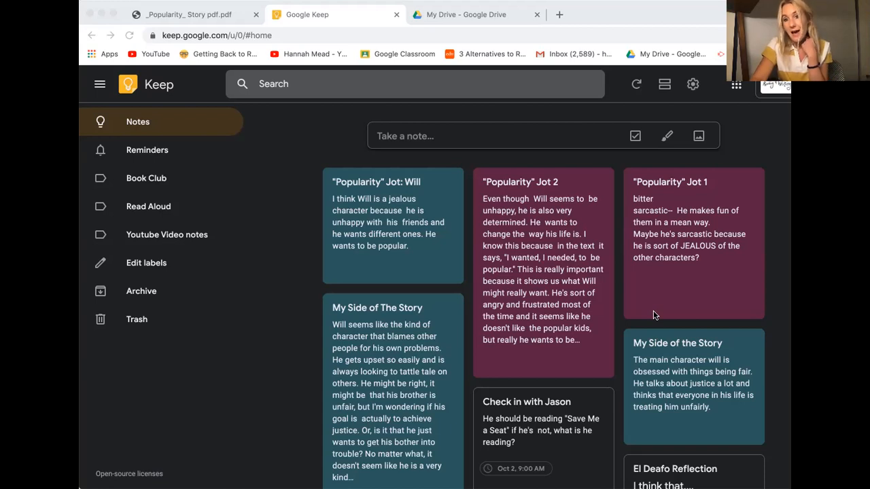
pyautogui.moveTo(693, 240)
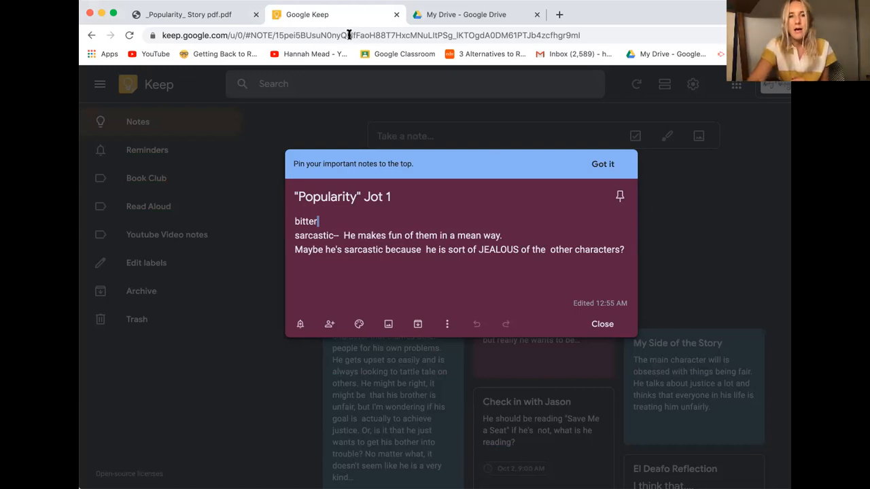
# - Switch to the Popularity story PDF and read down to where Allan Gold throws the clover down
pyautogui.click(189, 15)
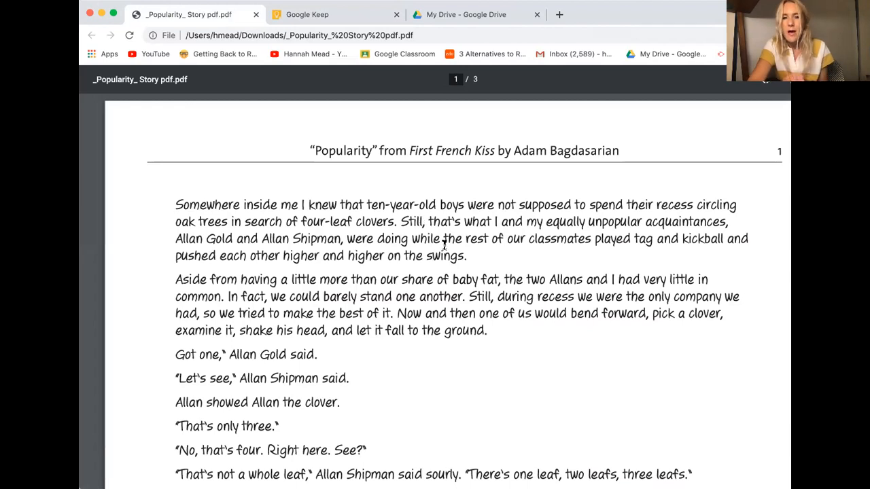
pyautogui.scroll(-3)
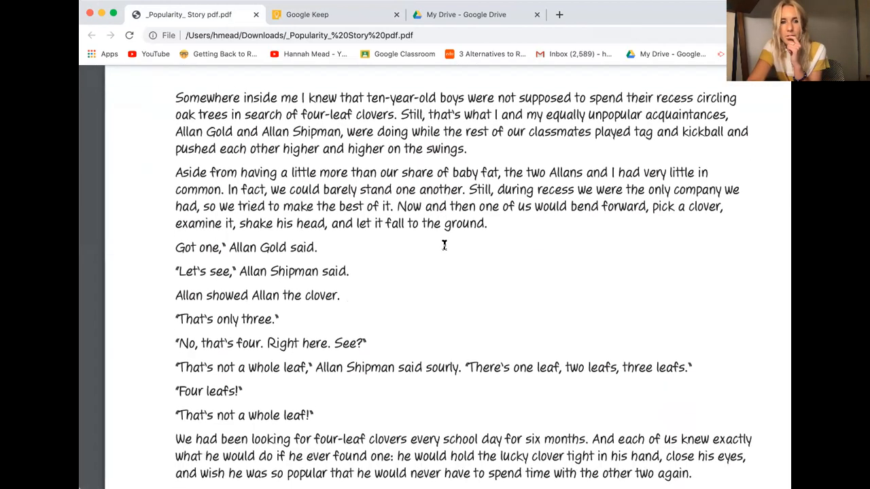
pyautogui.scroll(-3)
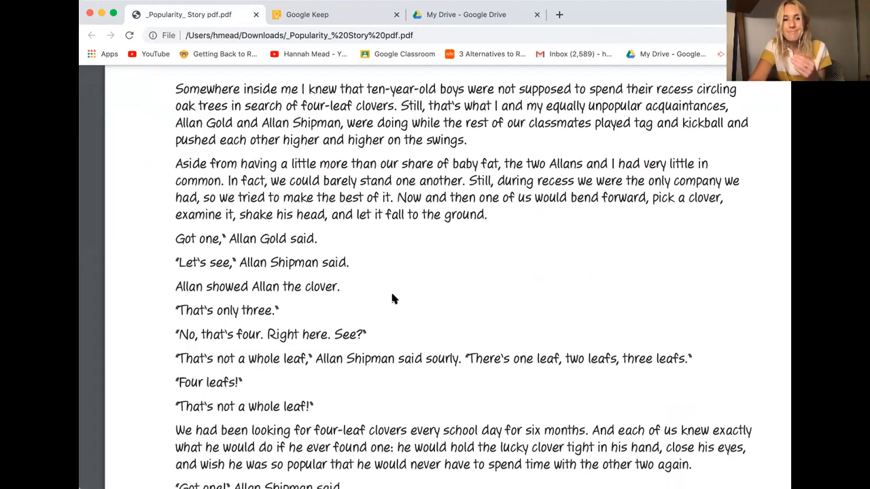
pyautogui.scroll(-3)
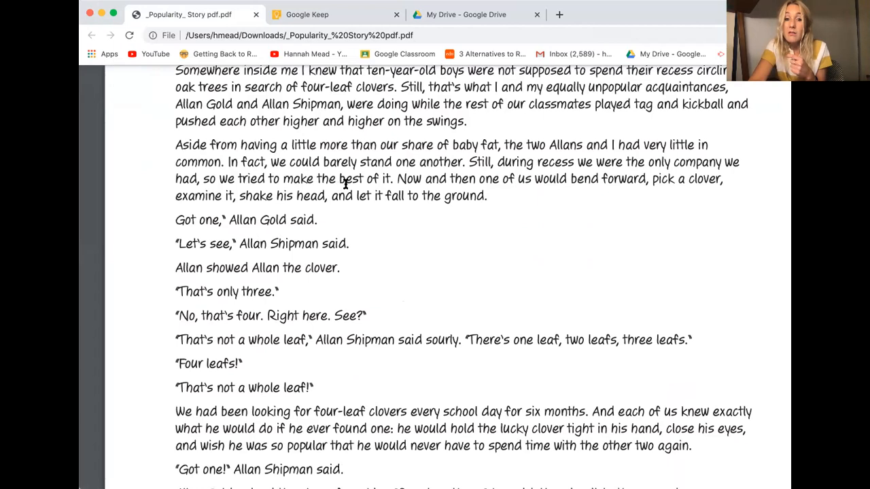
pyautogui.moveTo(407, 178)
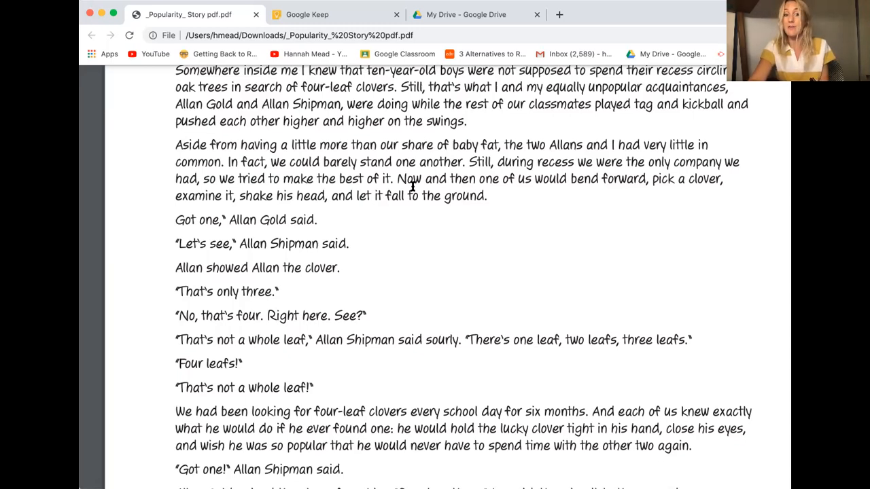
pyautogui.moveTo(384, 229)
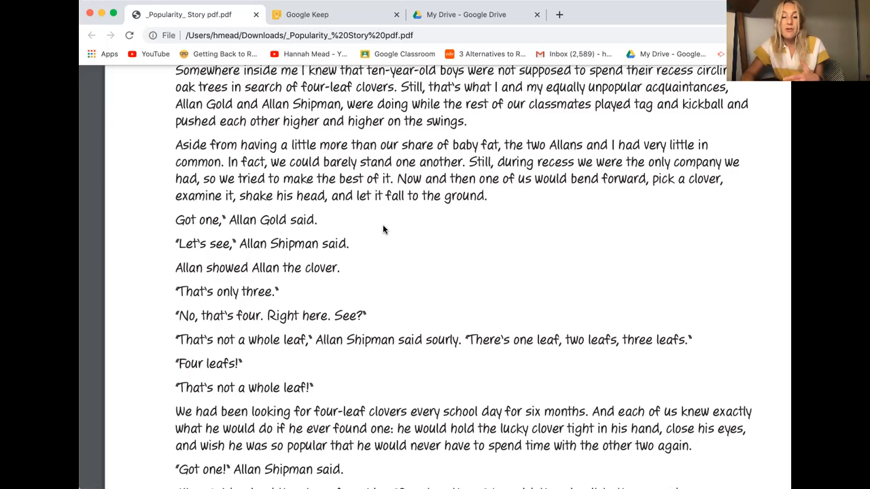
pyautogui.moveTo(403, 299)
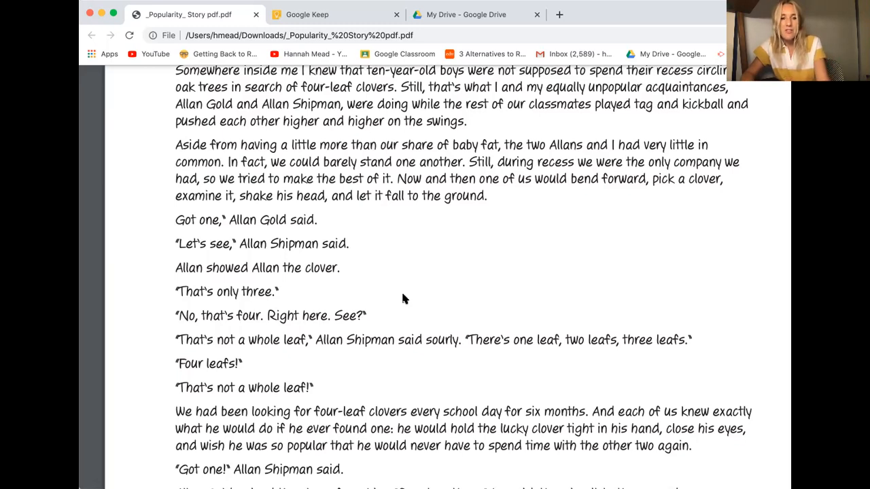
pyautogui.scroll(-3)
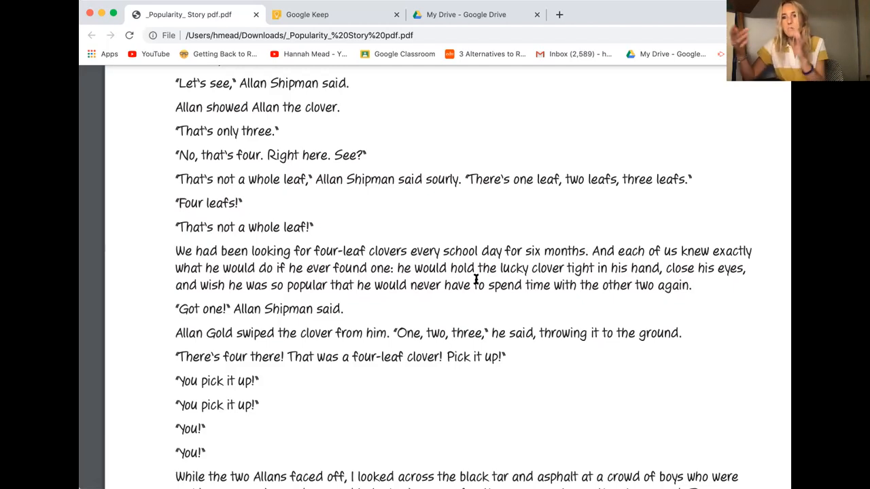
pyautogui.moveTo(501, 179)
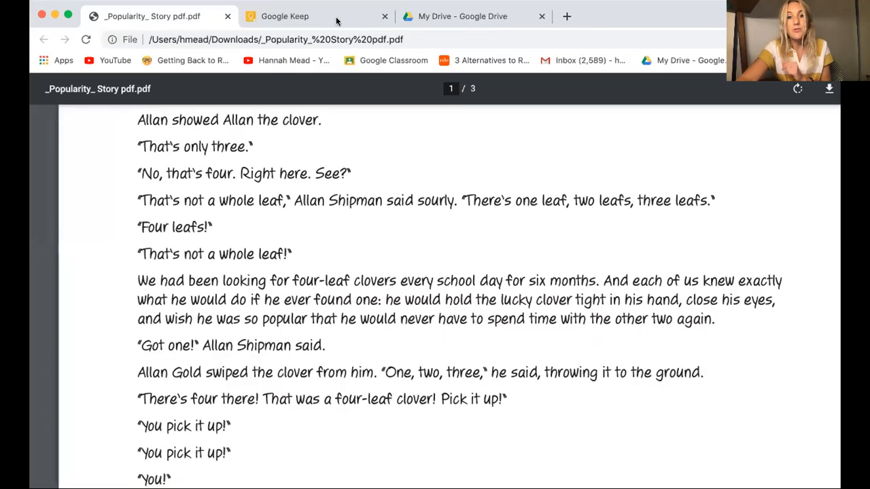
# - Copy the Popularity Jot 1 Keep note into a new Google Doc and open that doc
pyautogui.click(285, 16)
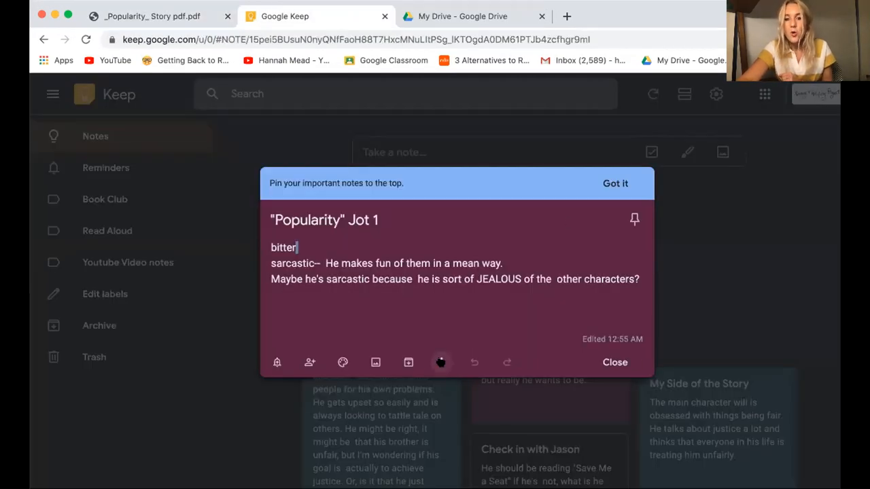
pyautogui.click(441, 362)
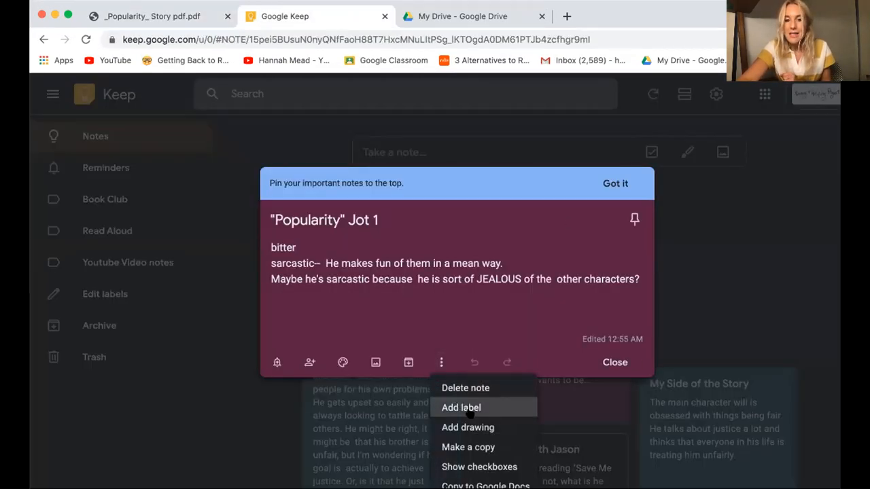
pyautogui.moveTo(624, 16)
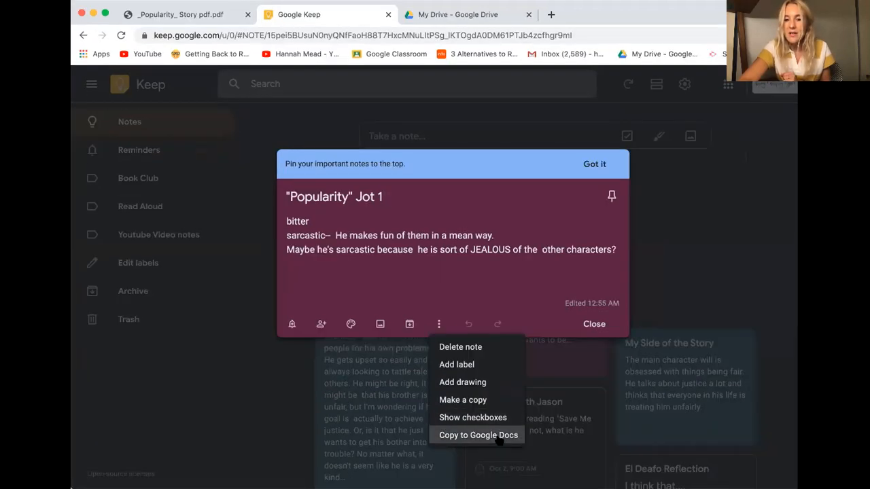
pyautogui.click(478, 435)
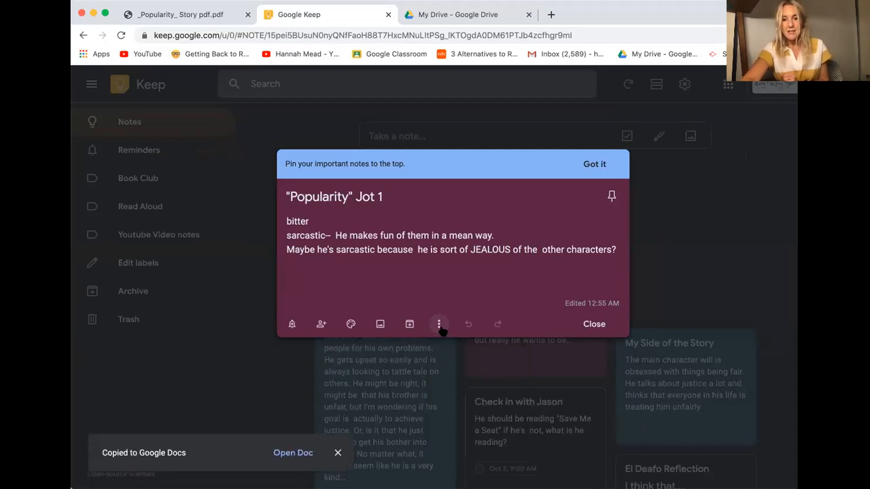
pyautogui.click(439, 324)
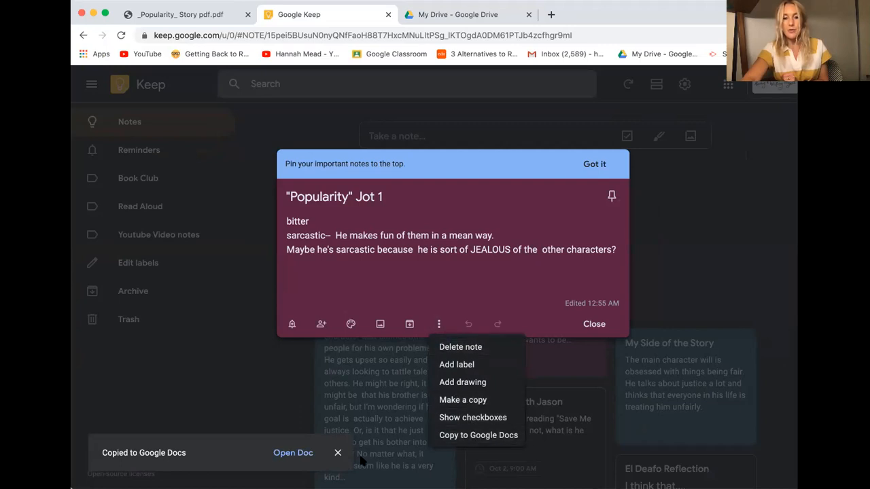
pyautogui.click(293, 453)
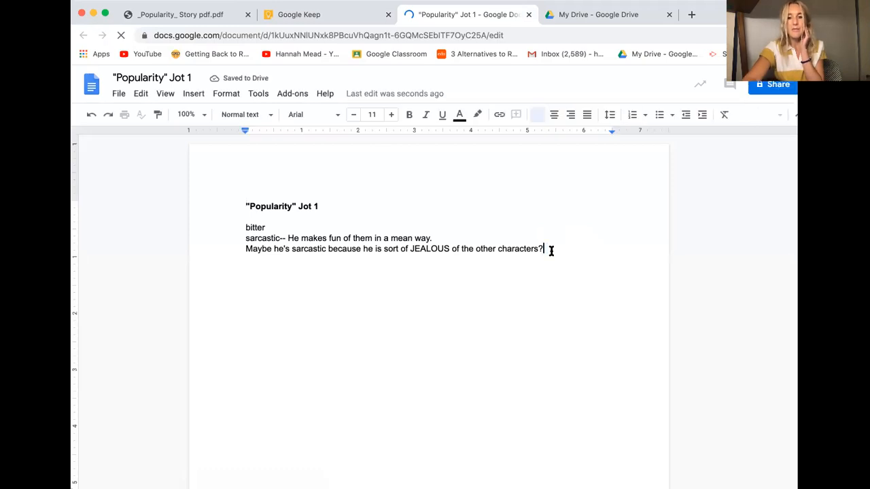
# - Add Bitter and Sarcastic lines, start a bulleted list, and zoom the page to 125%
pyautogui.press('enter')
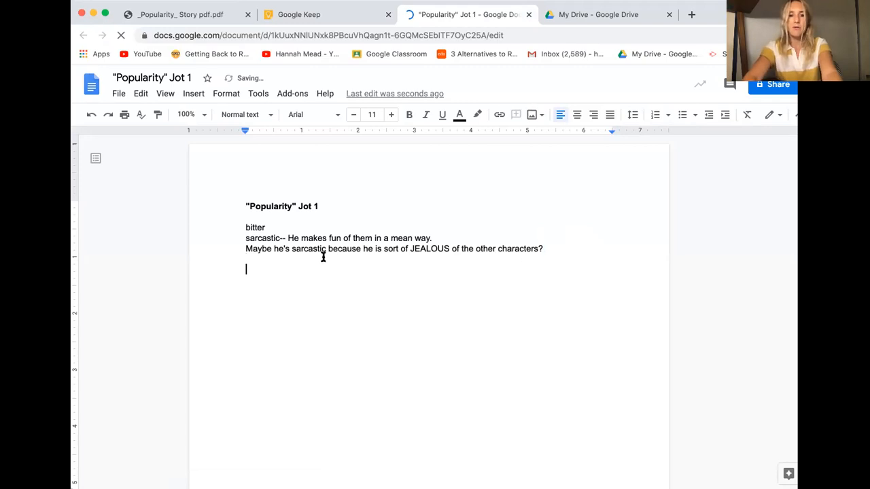
pyautogui.write('Bu')
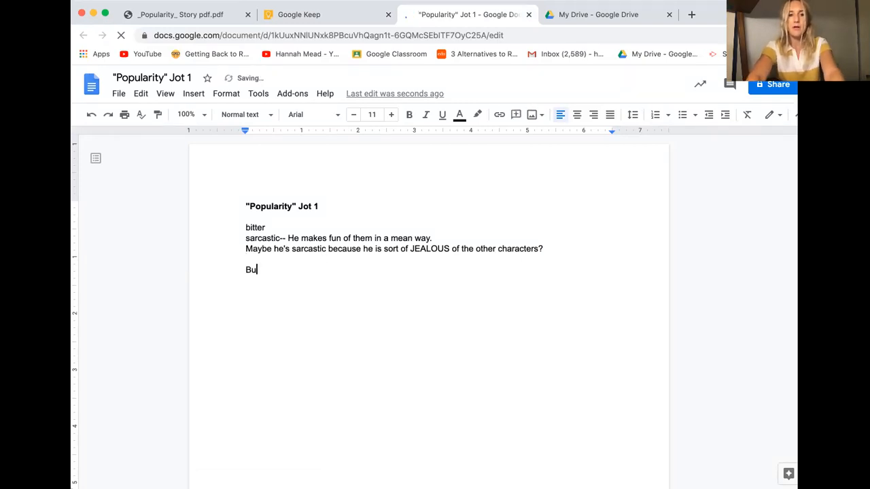
pyautogui.write('Bitter')
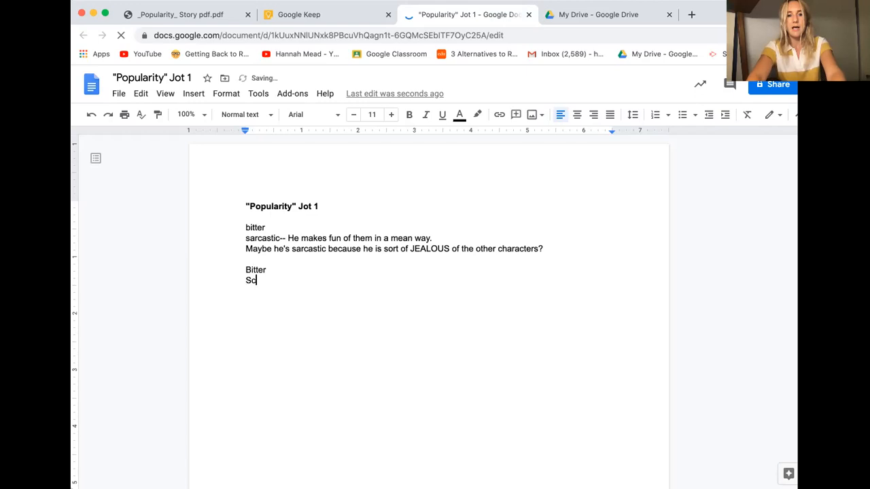
pyautogui.write('arcas')
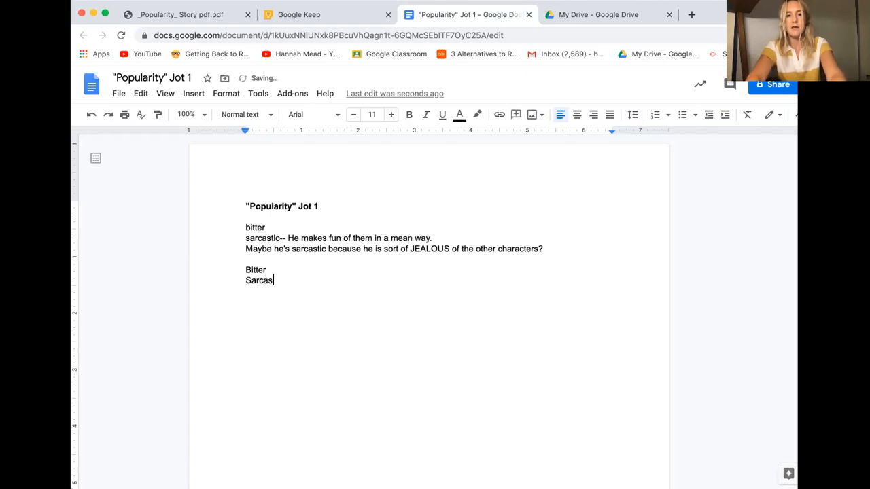
pyautogui.write('tic')
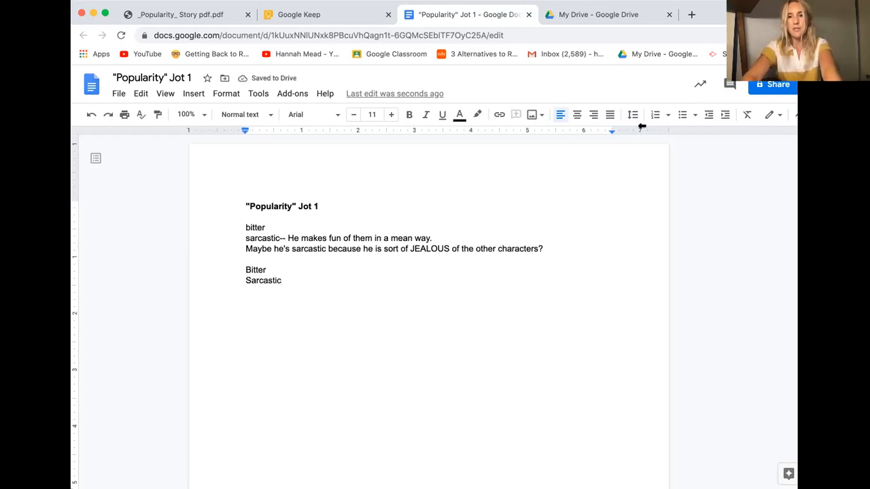
pyautogui.click(682, 115)
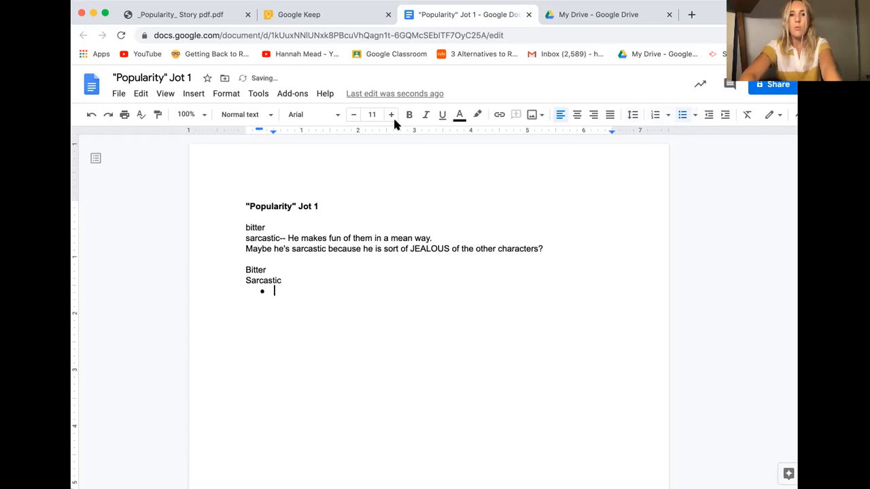
pyautogui.click(185, 114)
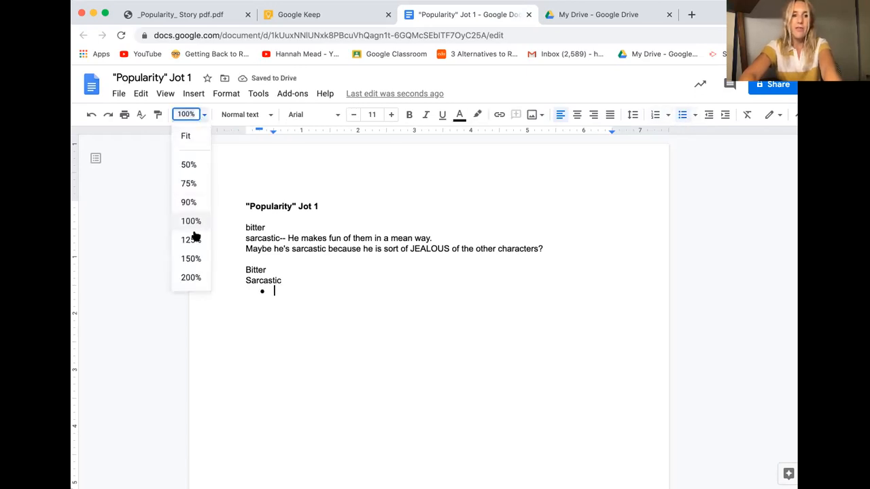
pyautogui.click(189, 240)
pyautogui.write('Talking about how')
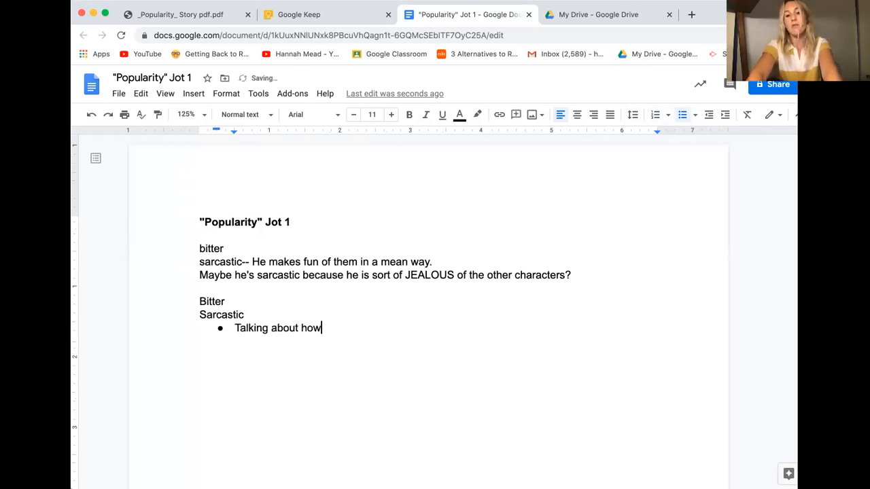
# - Type Sarcastic bullets about him not actually liking picking clovers for 6 months
pyautogui.write("he doesn'ta ctu")
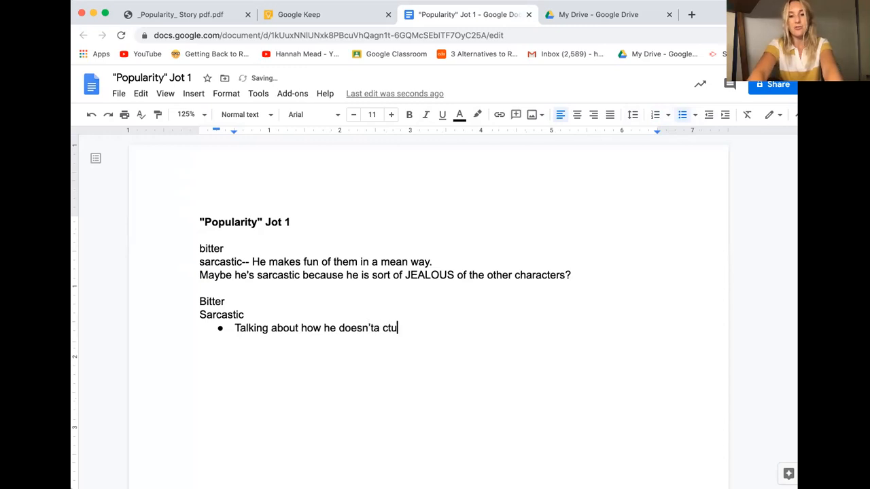
pyautogui.press('Backspace')
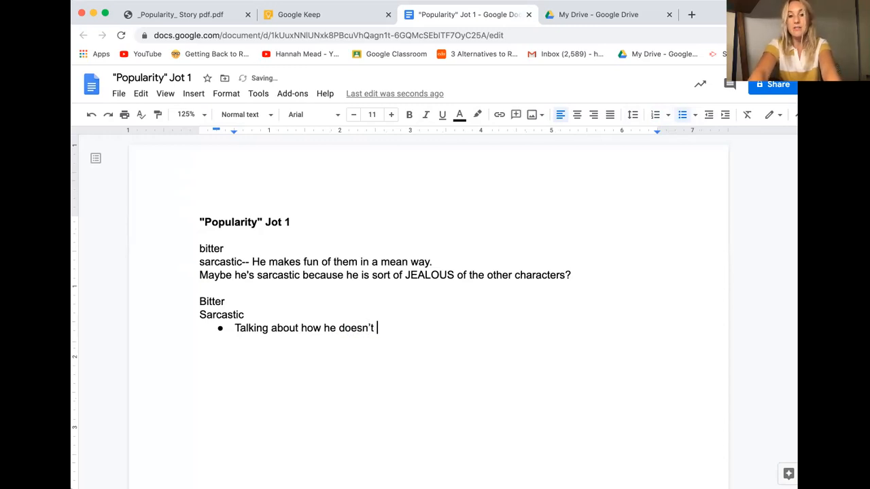
pyautogui.write('actually like his friends')
pyautogui.write('He makes fun of what they do, p')
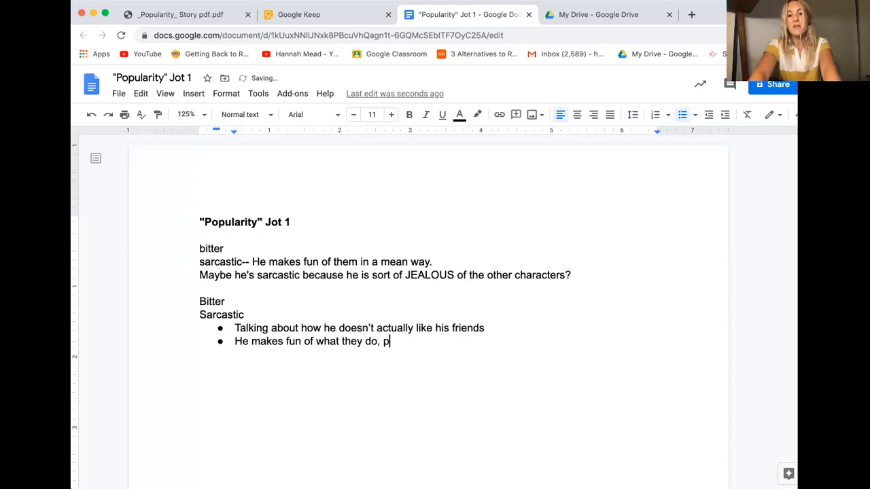
pyautogui.write('icking clovers')
pyautogui.write('He talks ab')
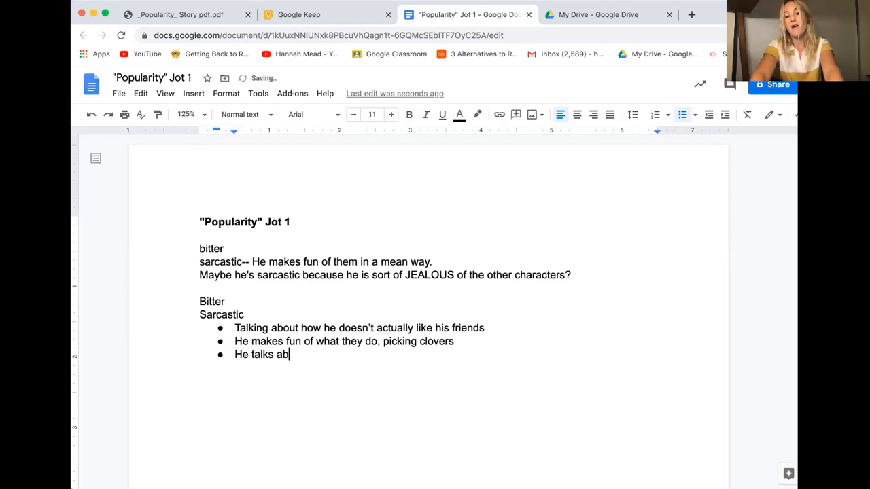
pyautogui.write('out how they have been doing this')
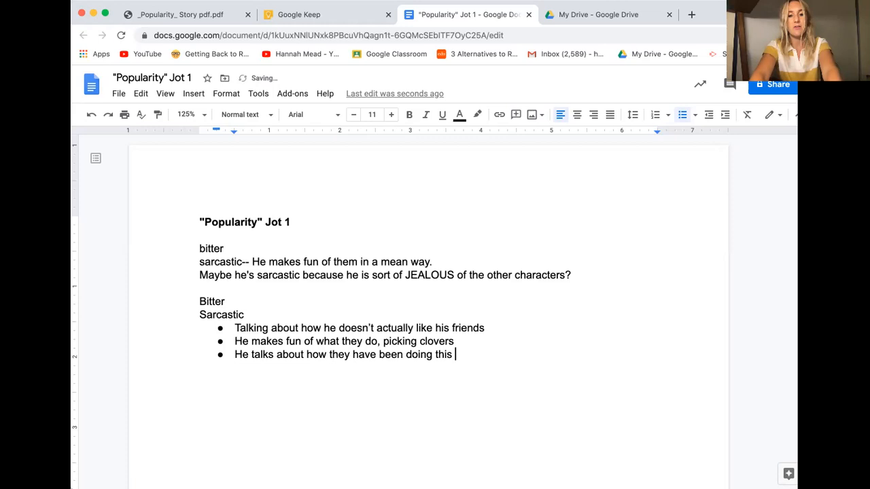
pyautogui.write('for 6 months')
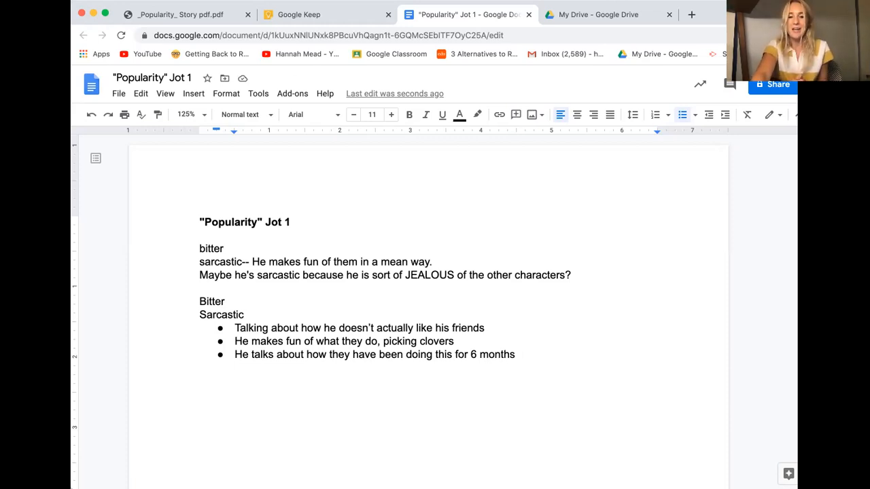
pyautogui.press('enter')
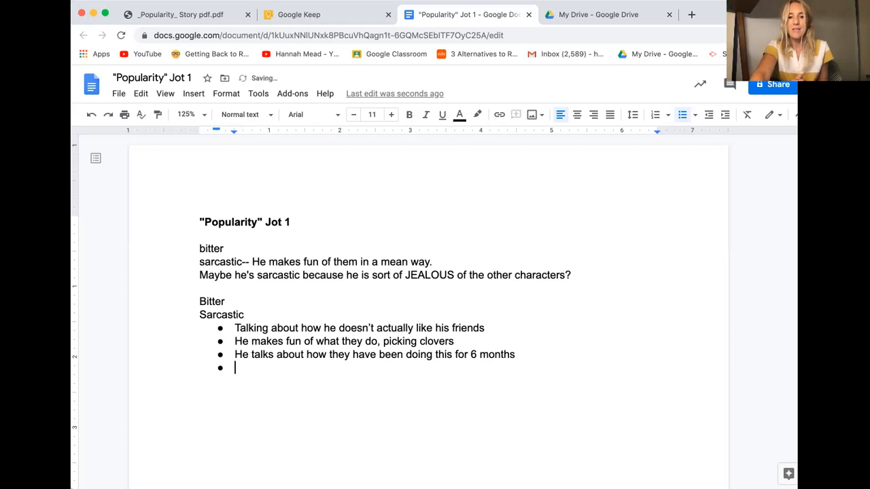
pyautogui.press('Backspace')
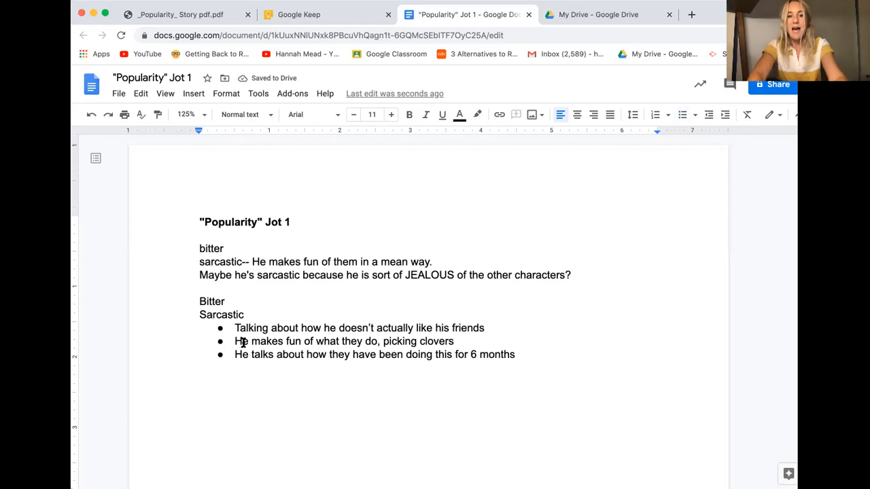
# - End the Sarcastic bulleted list and continue on a plain line
pyautogui.moveTo(234, 328); pyautogui.dragTo(515, 354)
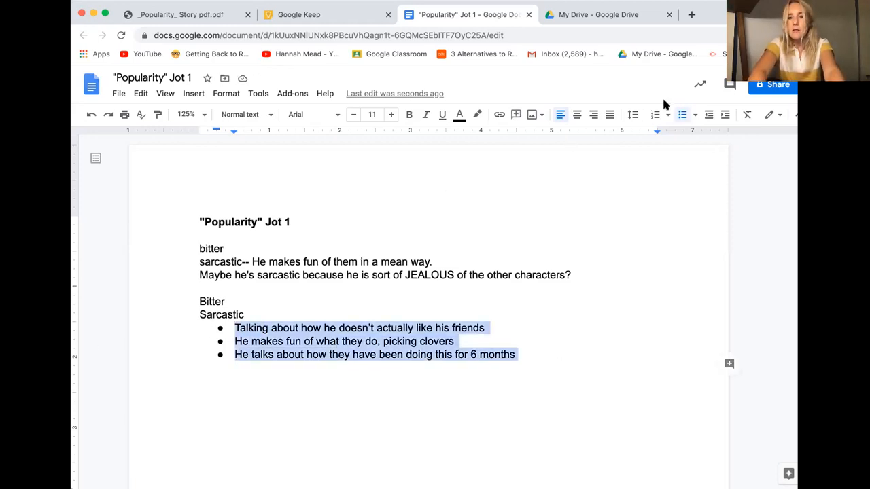
pyautogui.moveTo(609, 114)
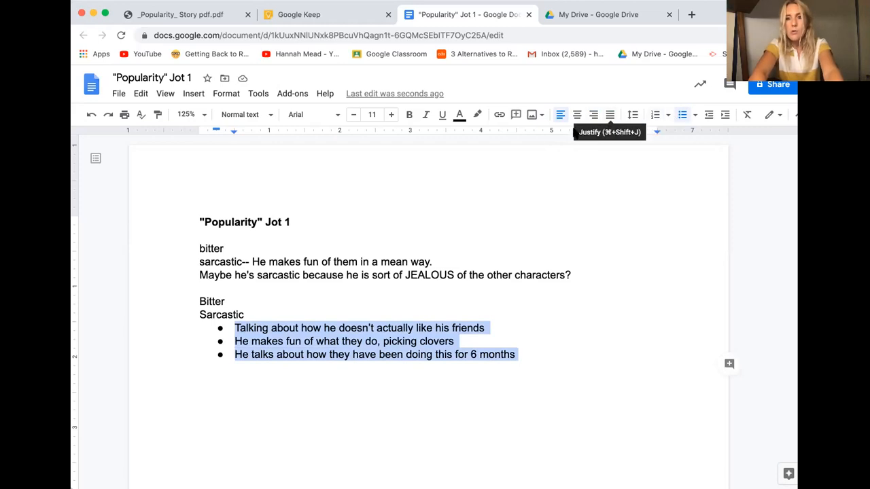
pyautogui.click(457, 331)
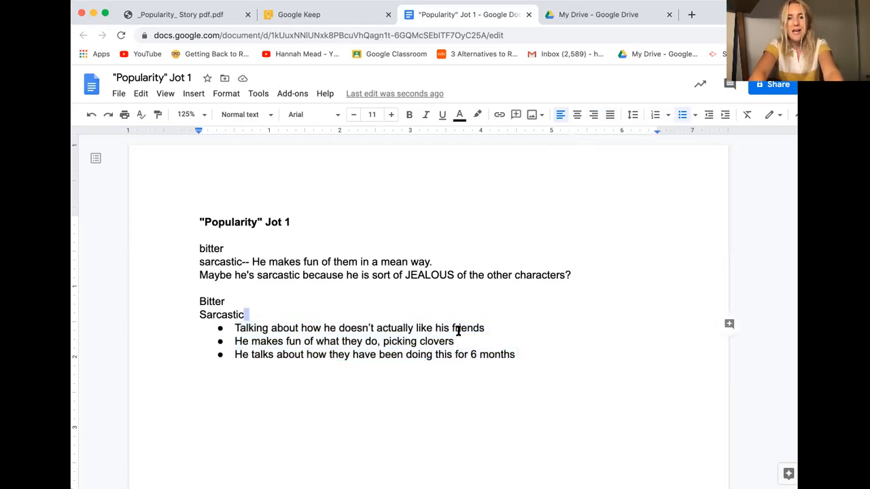
pyautogui.press('Enter')
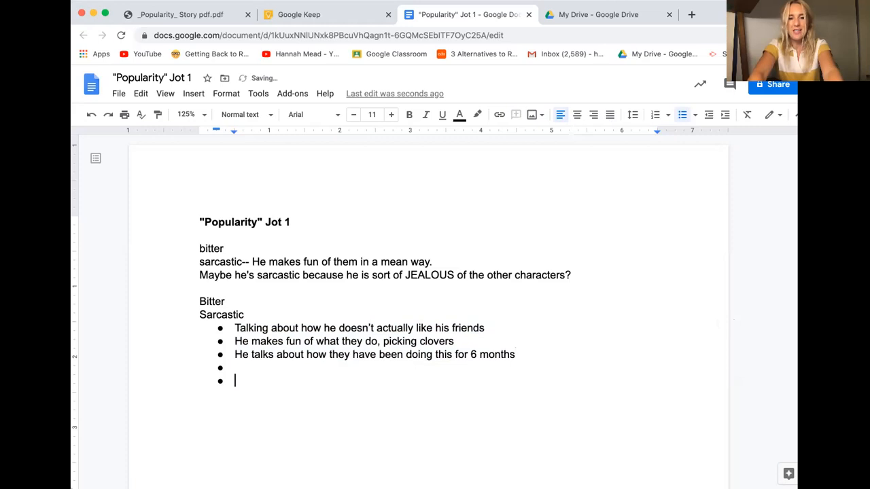
pyautogui.press('Backspace')
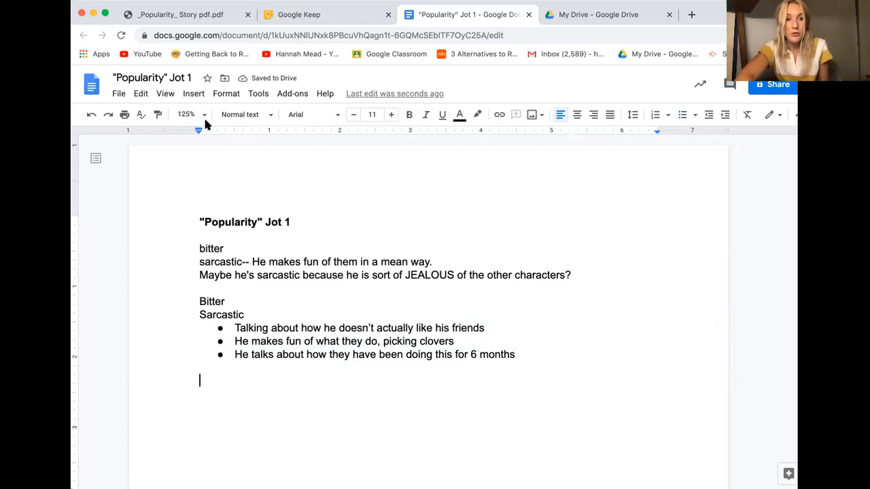
# - Insert a 3x2 table with Beginning and Middle header cells
pyautogui.click(193, 93)
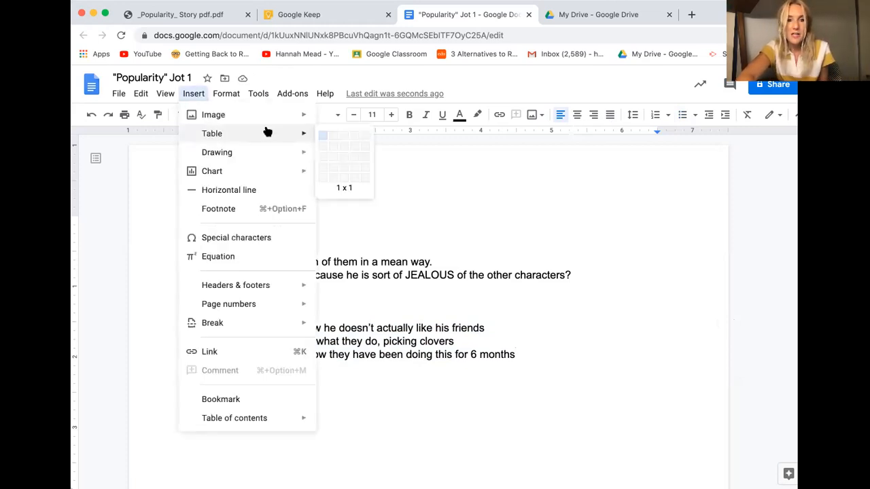
pyautogui.moveTo(337, 134)
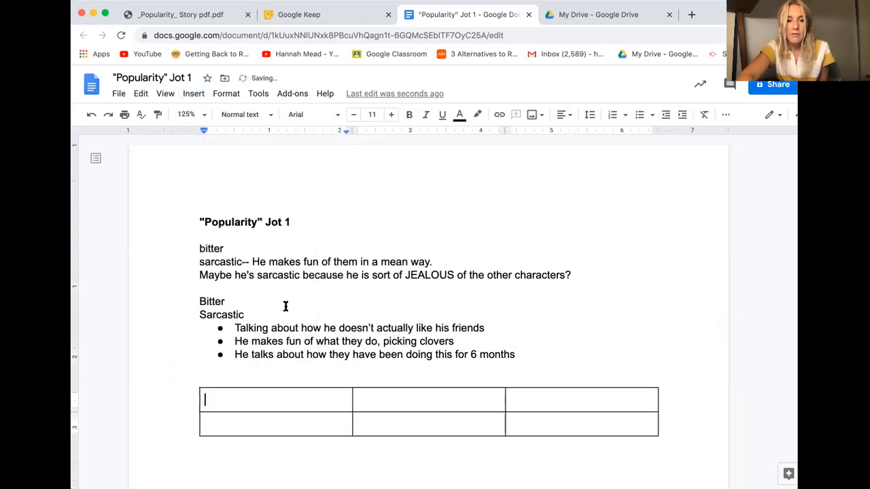
pyautogui.write('Begin')
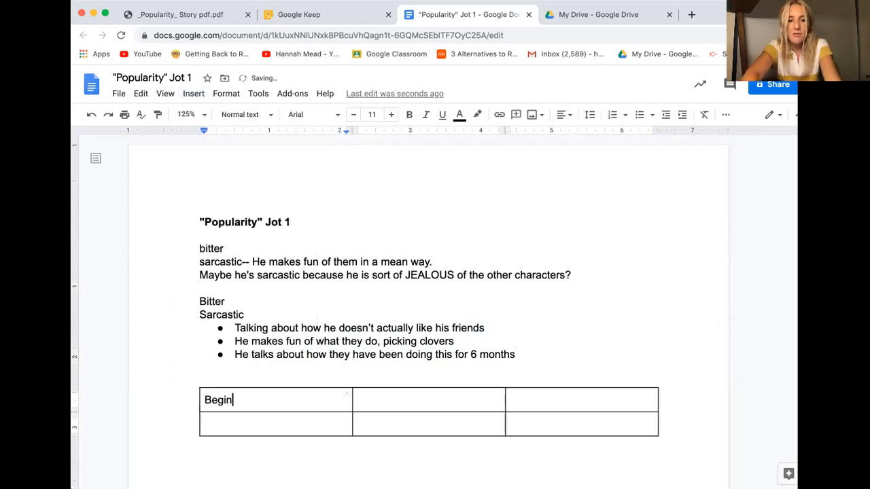
pyautogui.click(428, 400)
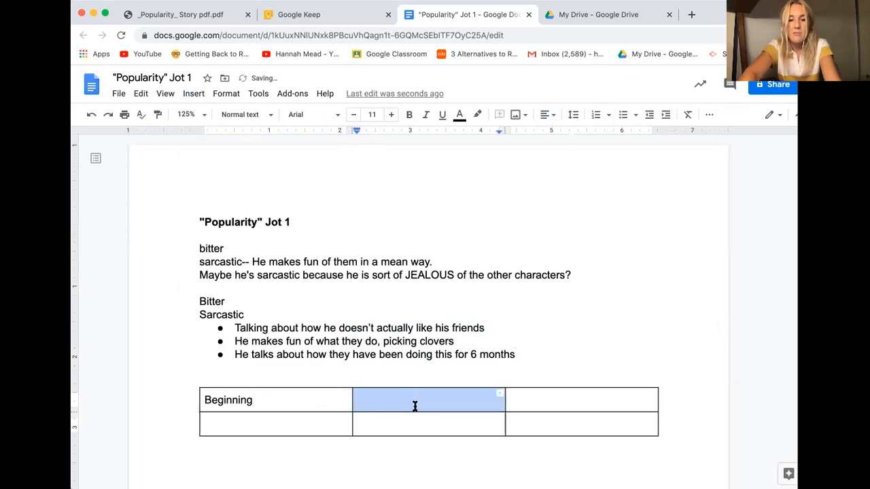
pyautogui.write('Middlee')
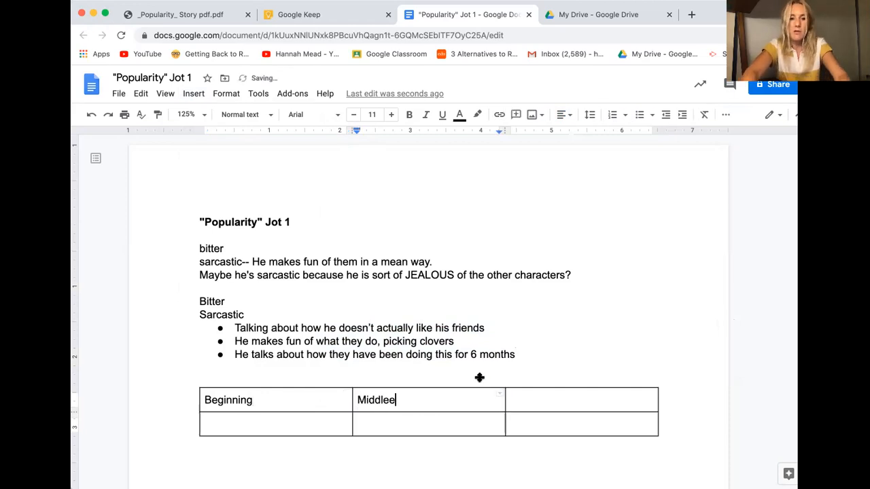
# - Move the Bitter/Sarcastic notes under Beginning and type Bitter and Sarcastic under Middle
pyautogui.moveTo(199, 301); pyautogui.dragTo(514, 354)
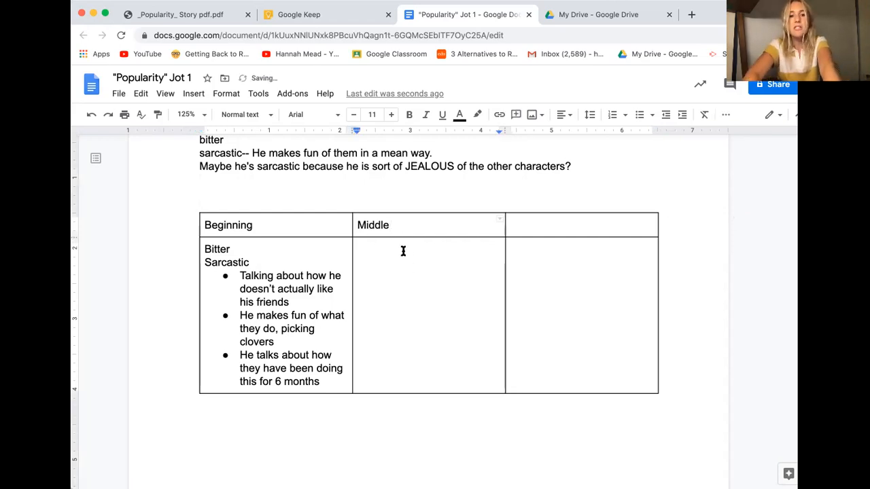
pyautogui.write('Bitter')
pyautogui.write('Sarcas')
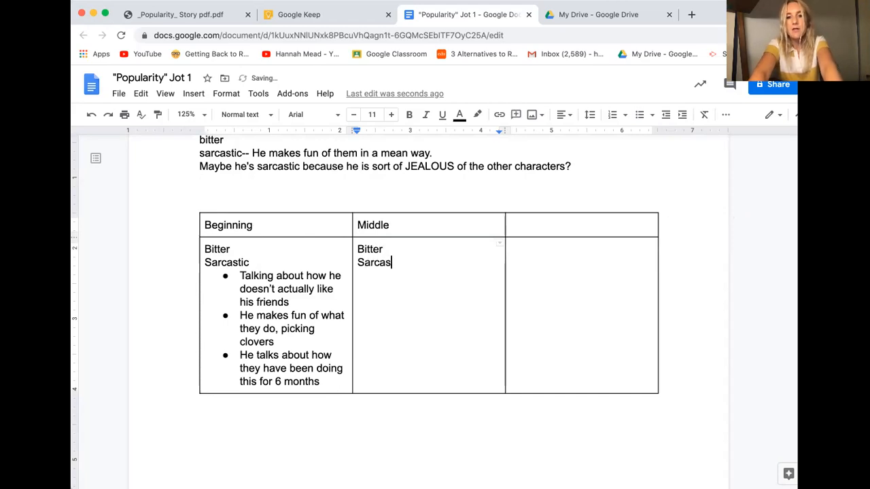
pyautogui.write('tic')
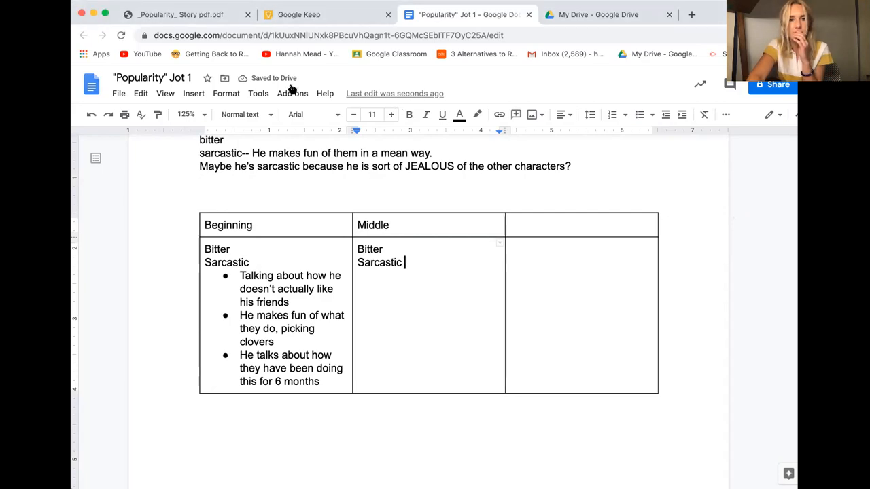
pyautogui.click(180, 14)
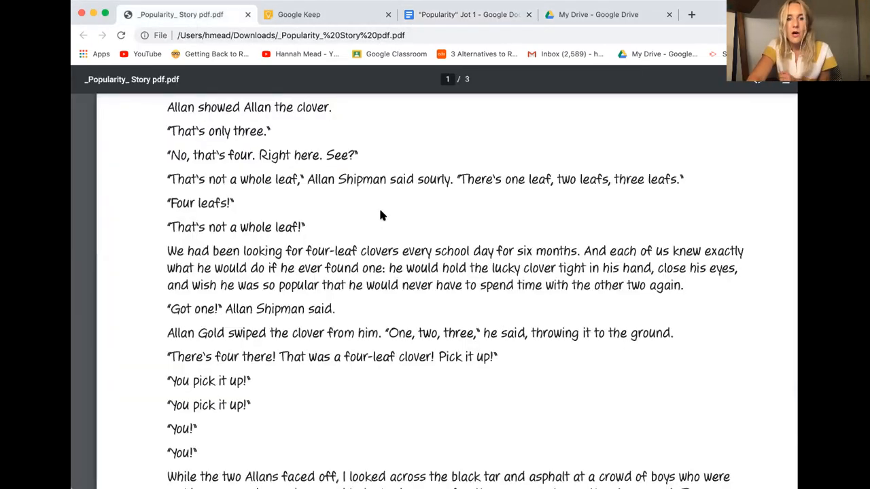
# - Read the story PDF to page 2's Mitch Brockman recess scene, then reopen the Jot 1 note
pyautogui.scroll(-3)
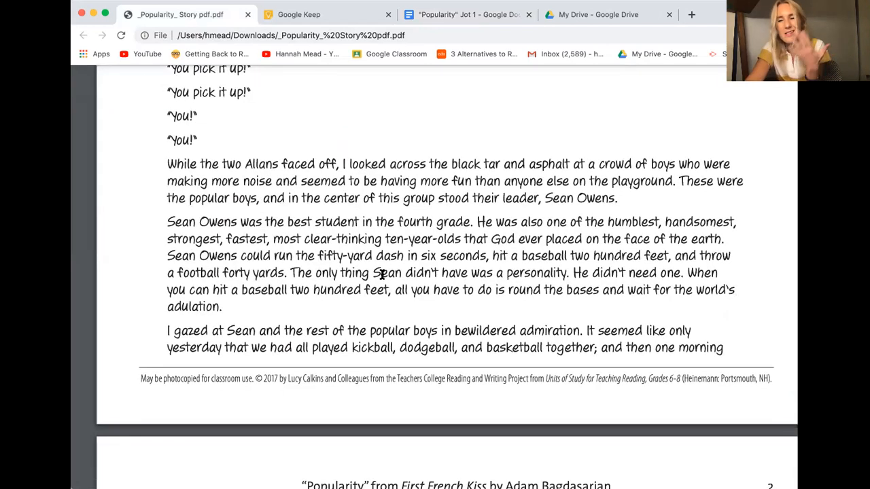
pyautogui.scroll(-3)
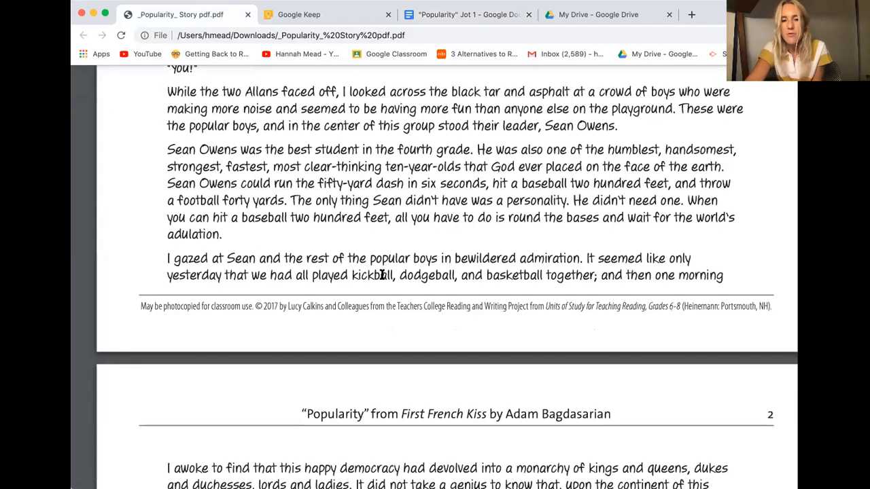
pyautogui.scroll(-3)
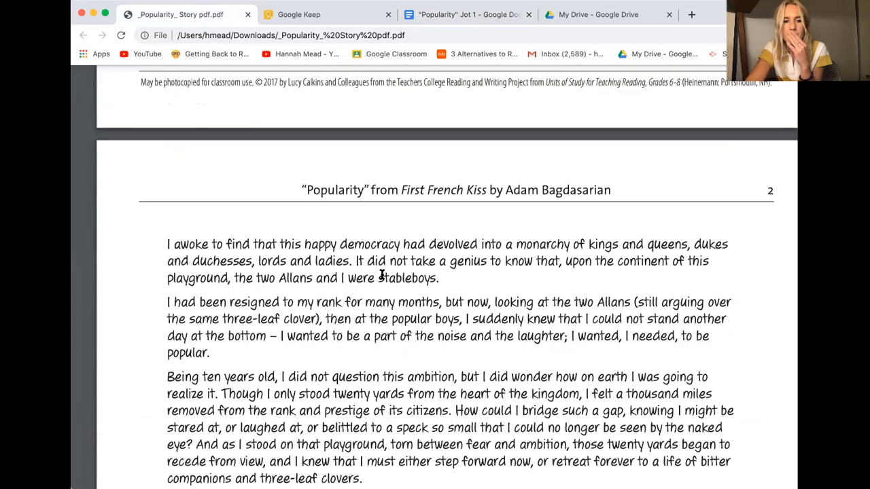
pyautogui.scroll(-3)
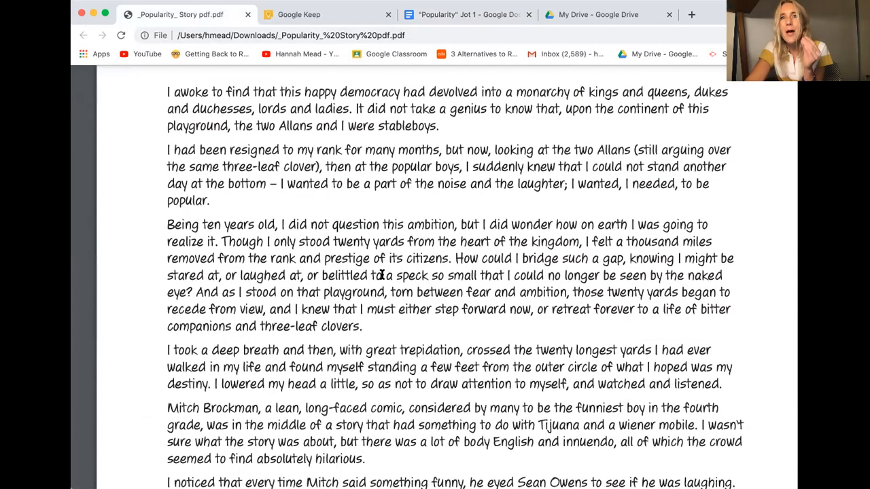
pyautogui.scroll(-3)
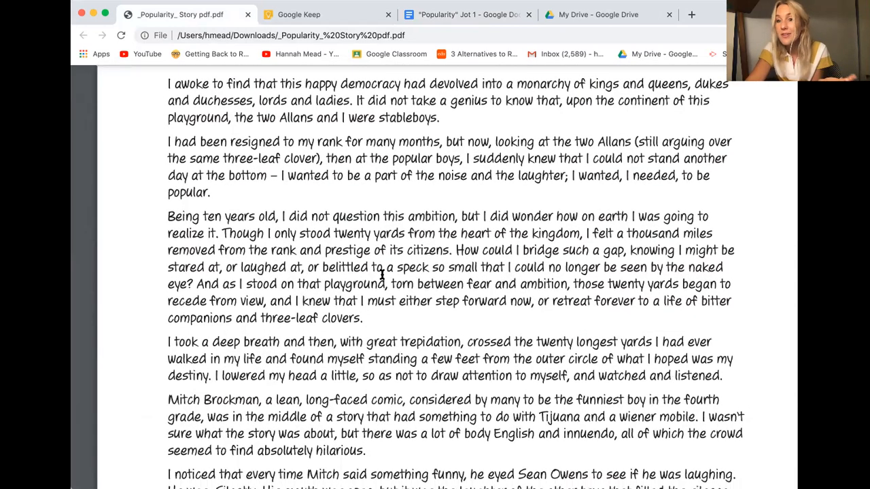
pyautogui.scroll(-3)
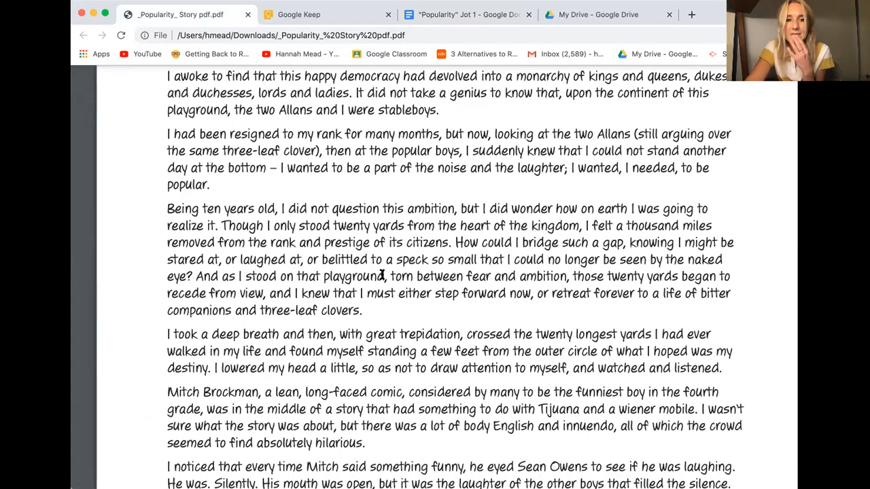
pyautogui.scroll(-3)
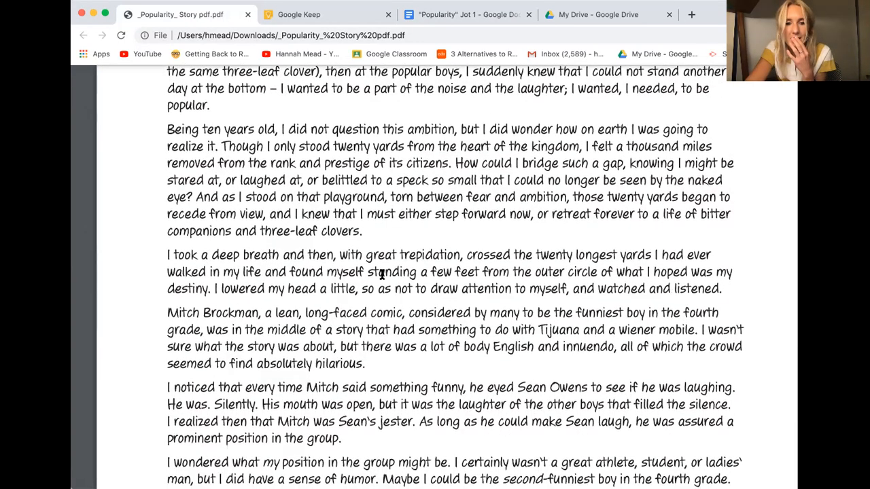
pyautogui.scroll(-3)
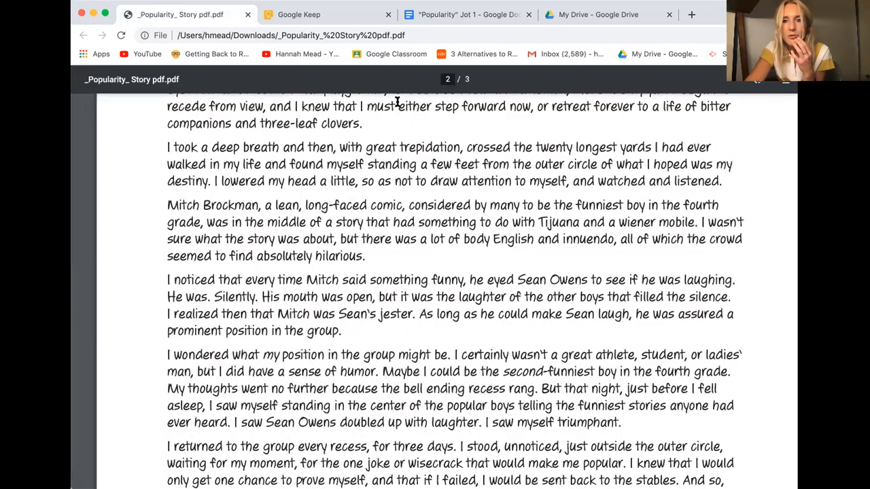
pyautogui.scroll(-3)
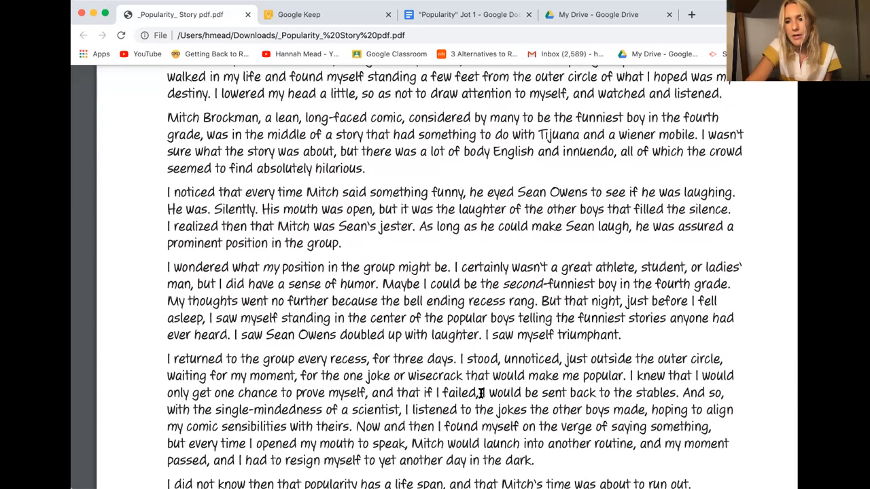
pyautogui.moveTo(431, 374)
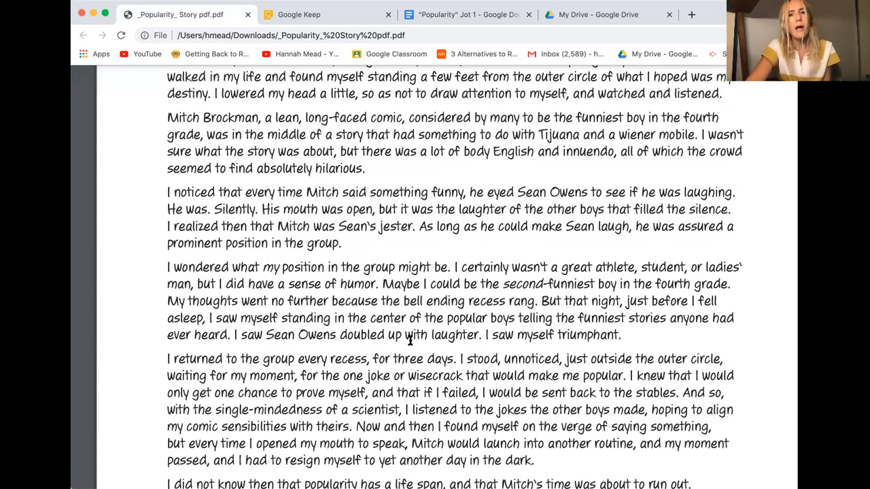
pyautogui.moveTo(406, 324)
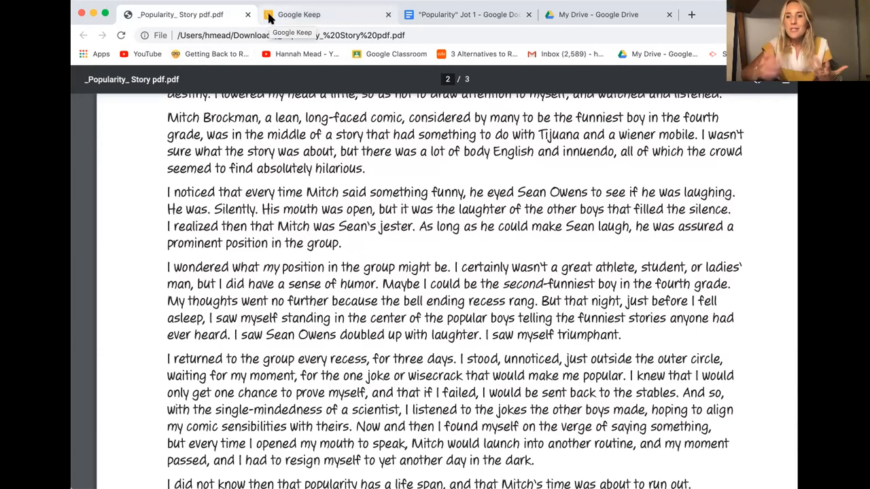
pyautogui.click(299, 14)
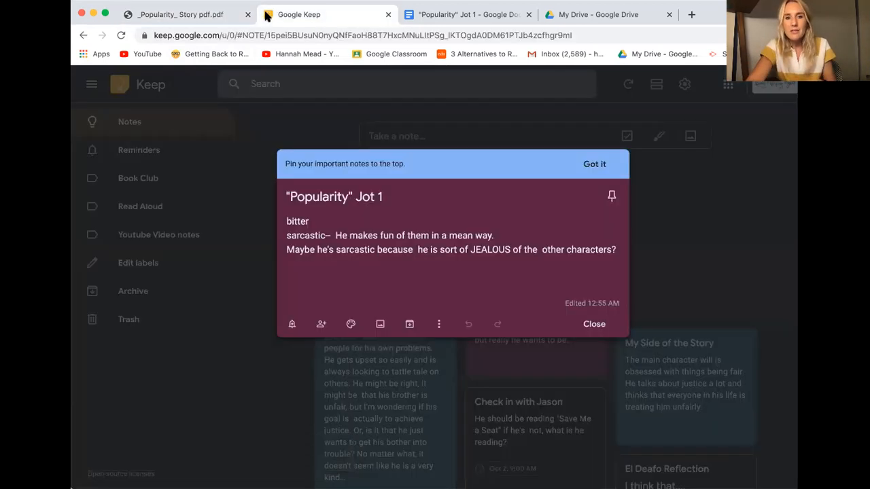
# - Below Sarcastic in Middle, add the bullet 'Talking himself up (sense of humor..)'
pyautogui.click(468, 14)
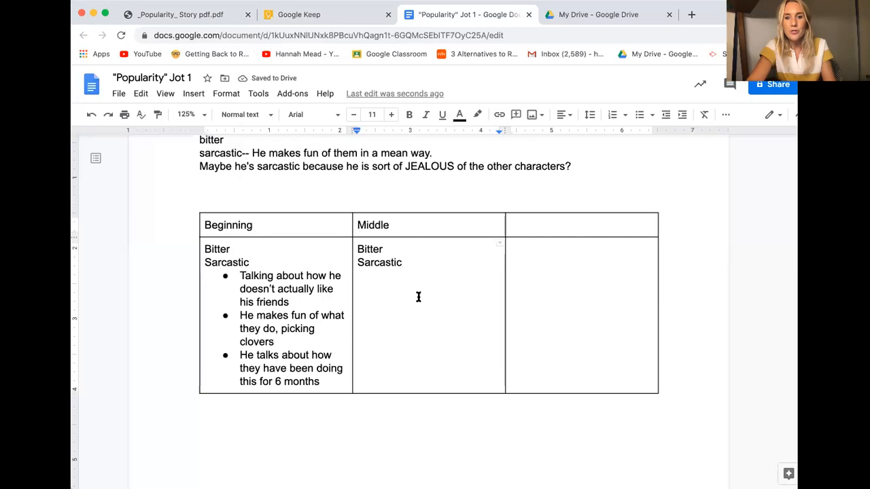
pyautogui.click(358, 275)
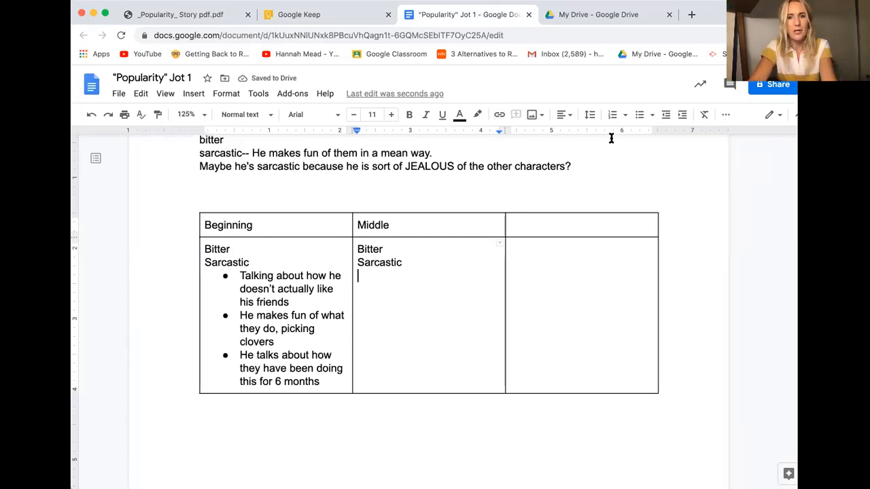
pyautogui.click(639, 115)
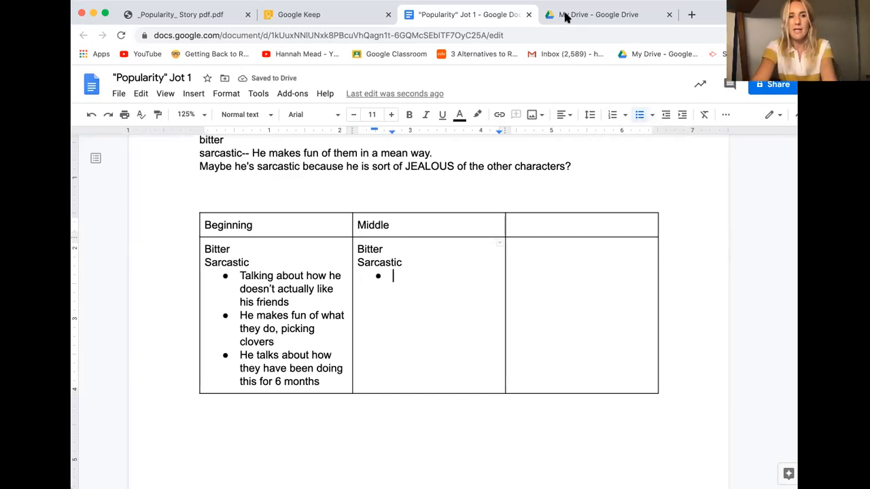
pyautogui.write('Talking hi')
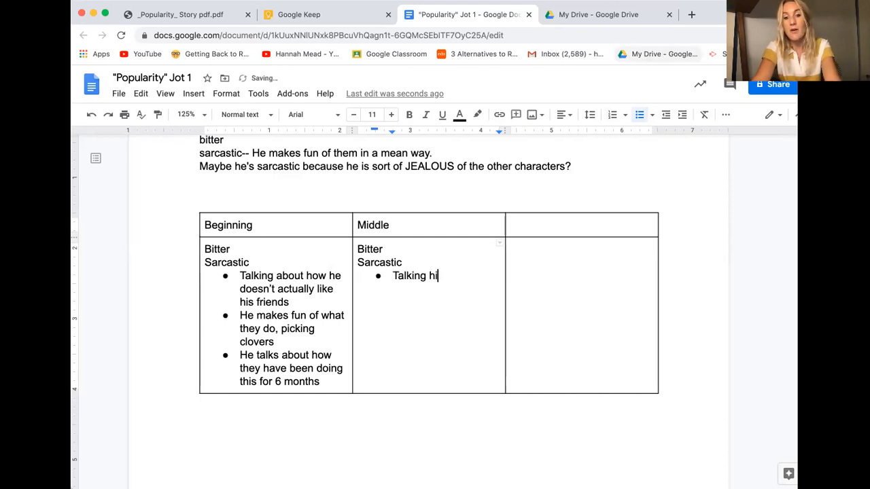
pyautogui.write('mself up')
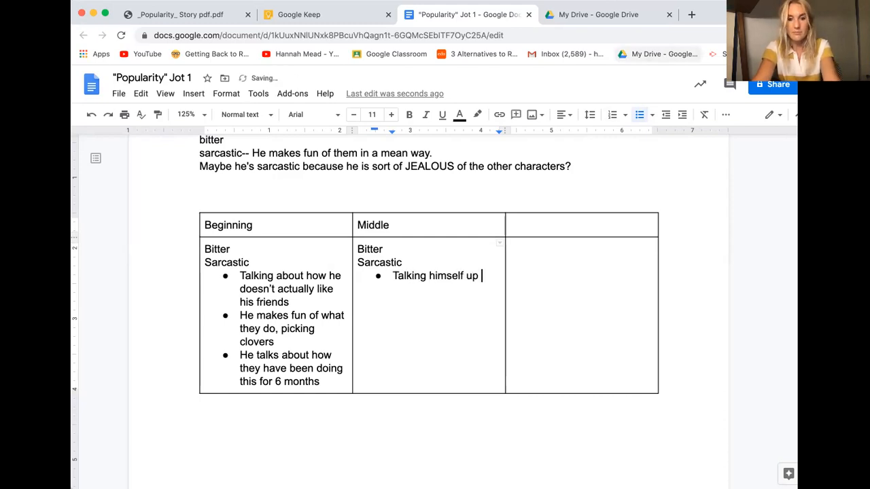
pyautogui.write('(sens')
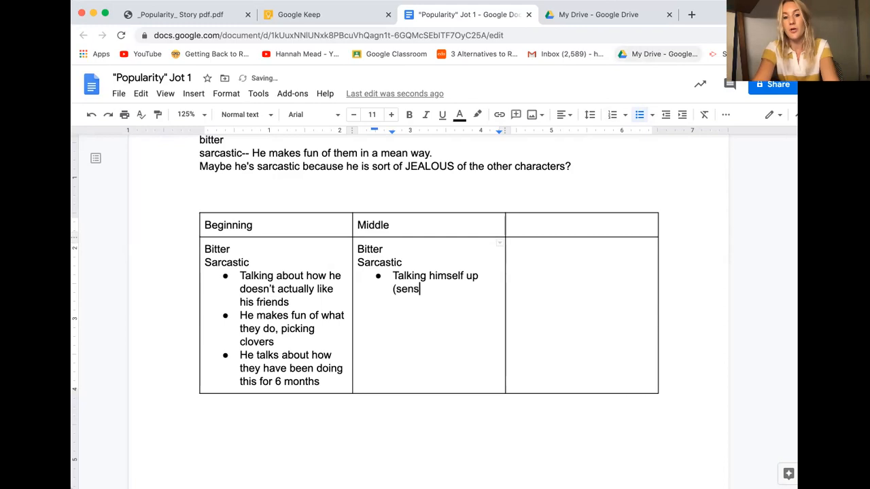
pyautogui.write('e of humor..)')
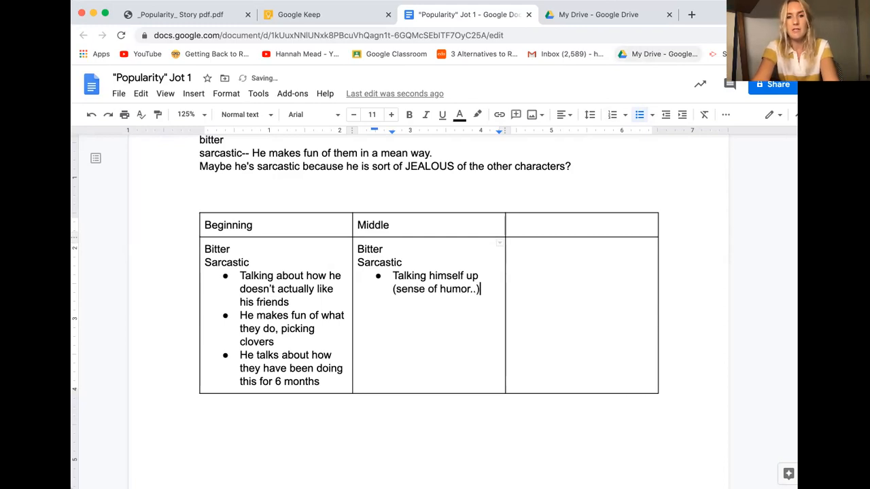
# - After rechecking the story, add a bullet about thinking he'd be the second funniest kid
pyautogui.click(180, 14)
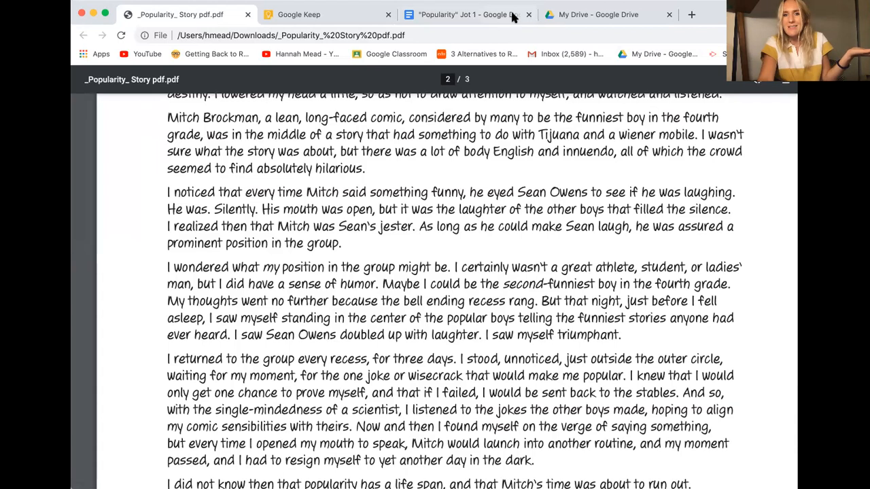
pyautogui.click(462, 14)
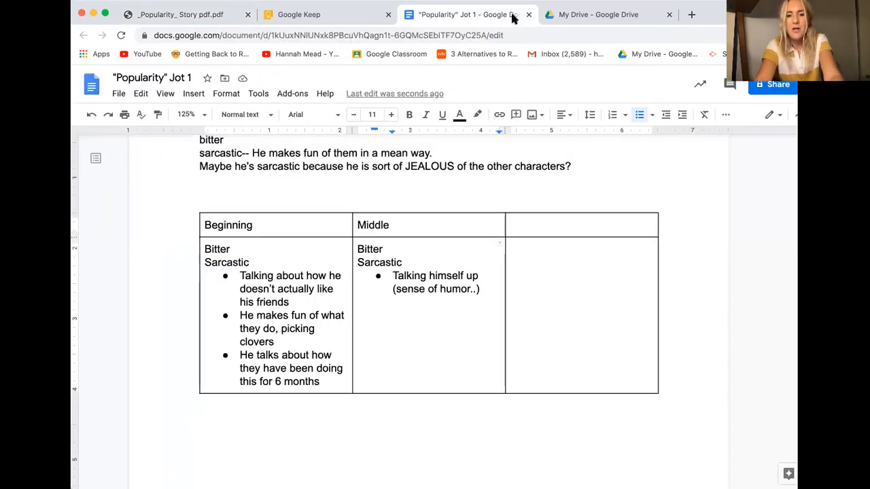
pyautogui.write('THinking he could')
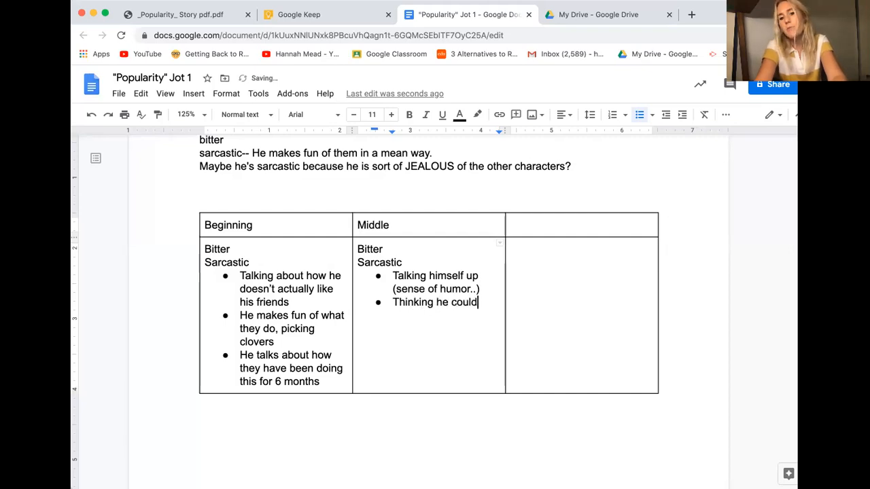
pyautogui.write('be the second funn')
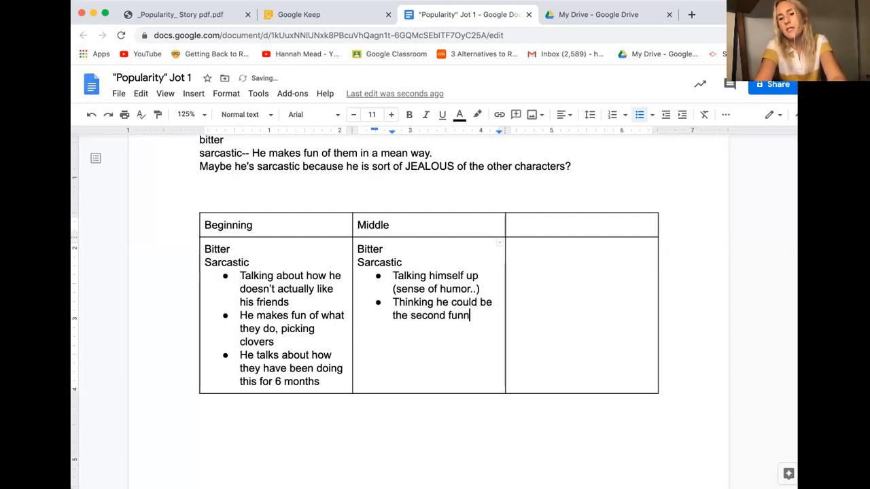
pyautogui.write('iest kid in his grade')
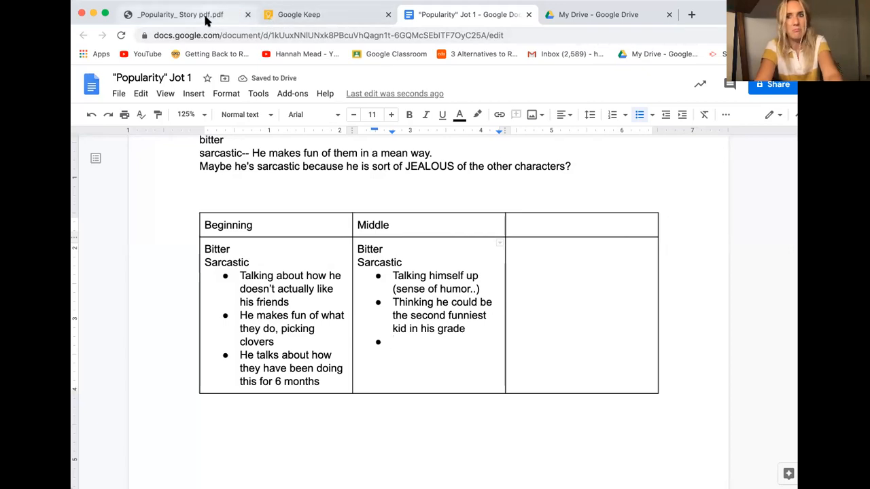
pyautogui.click(180, 14)
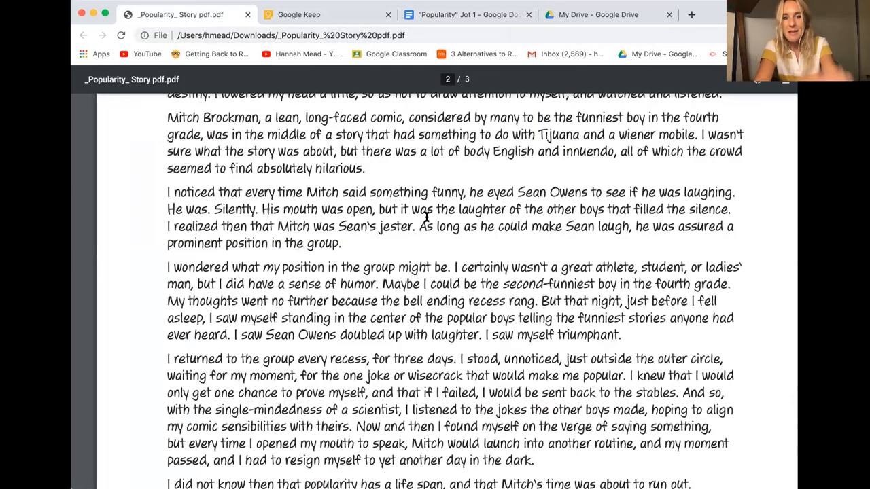
pyautogui.moveTo(649, 297)
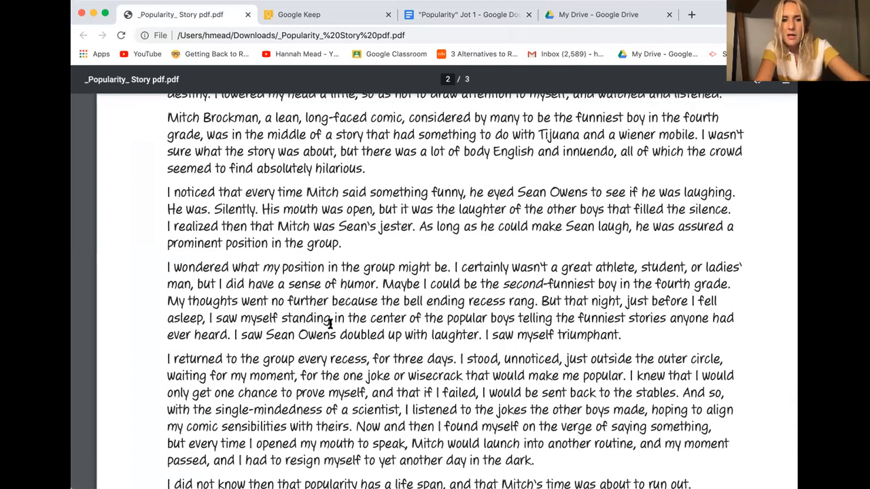
# - Highlight the 'I saw myself standing in the center…triumphant.' passage, then return to the Doc
pyautogui.moveTo(209, 318); pyautogui.dragTo(601, 318)
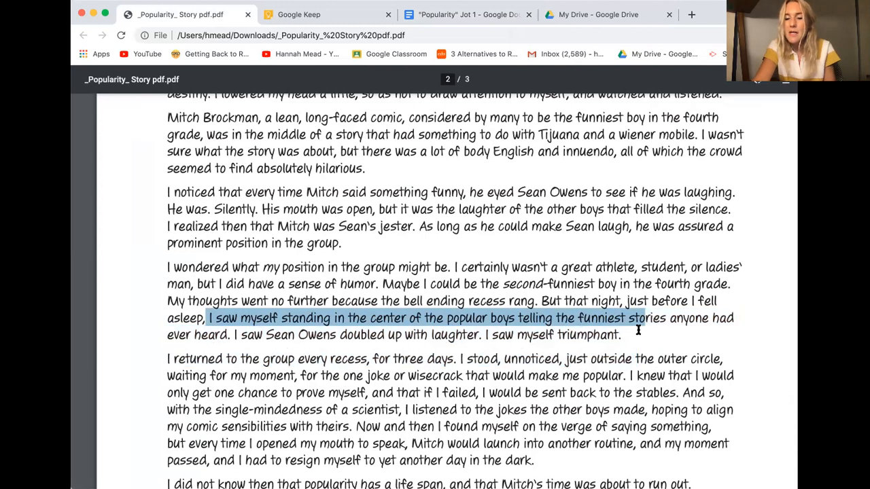
pyautogui.moveTo(638, 318); pyautogui.dragTo(619, 334)
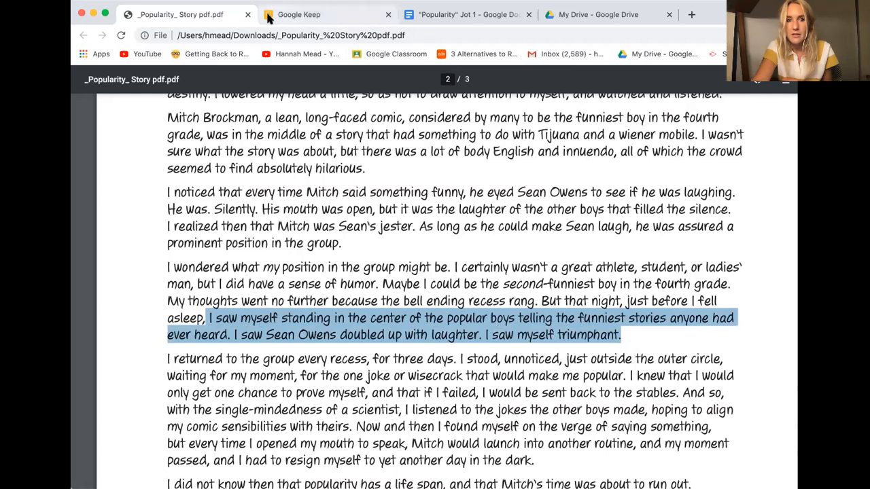
pyautogui.click(466, 14)
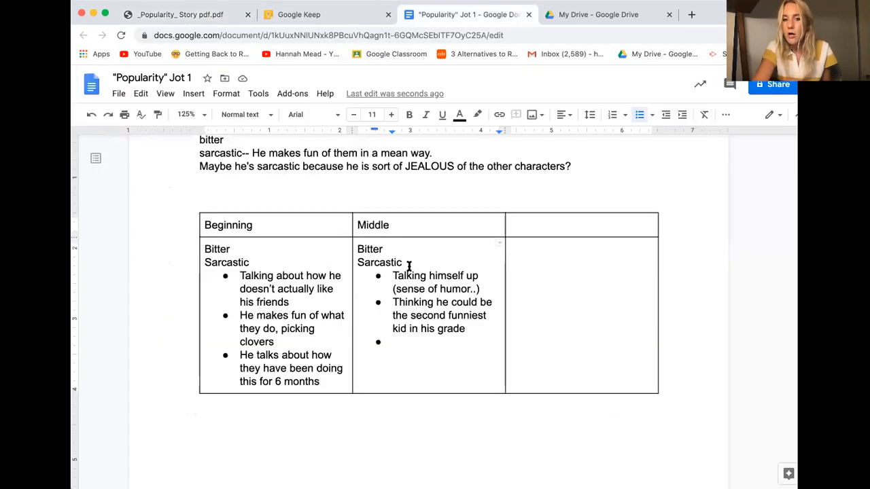
# - Grey out Middle's Bitter and Sarcastic and add a "Triumphant…" bullet about the popular boys
pyautogui.moveTo(358, 249); pyautogui.dragTo(402, 262)
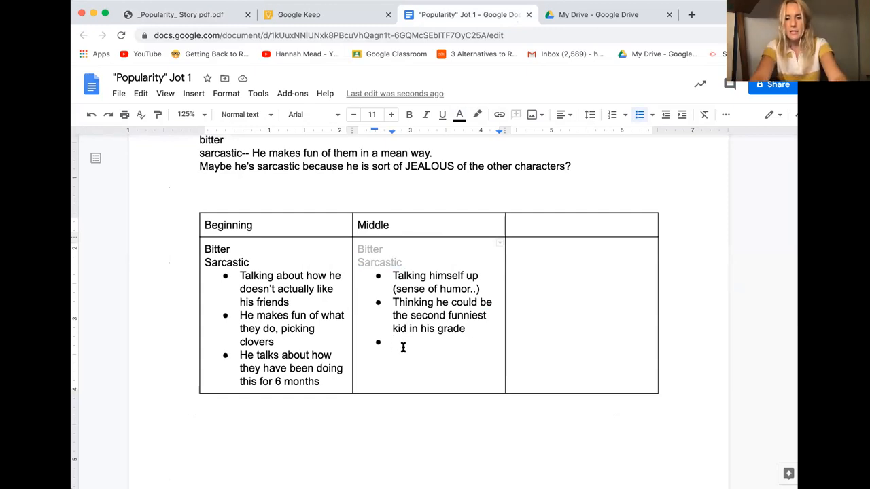
pyautogui.write('"Trim')
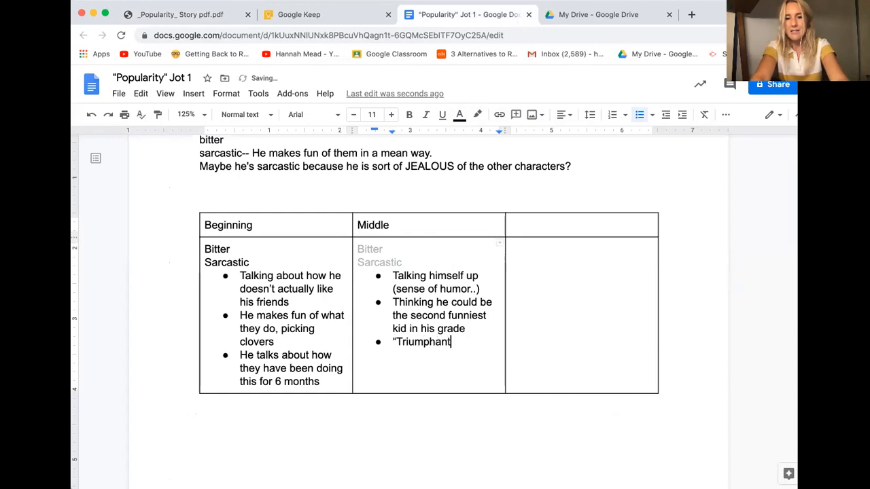
pyautogui.write('...')
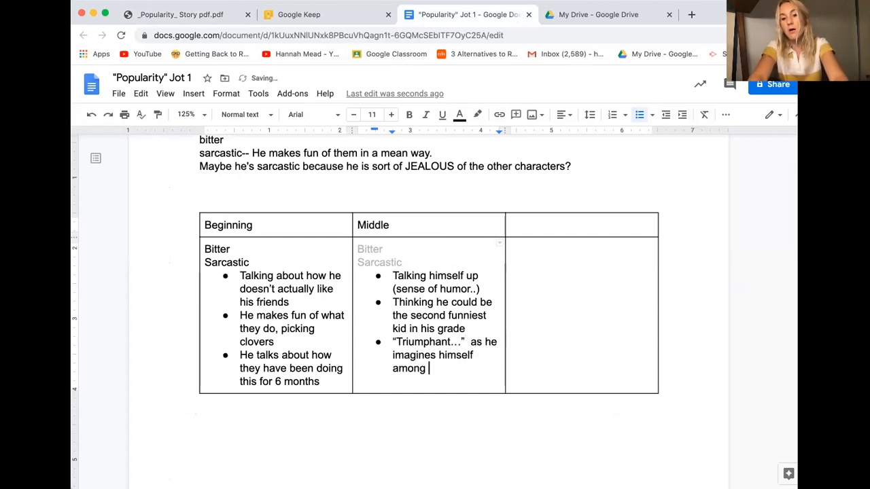
pyautogui.write('the popu;')
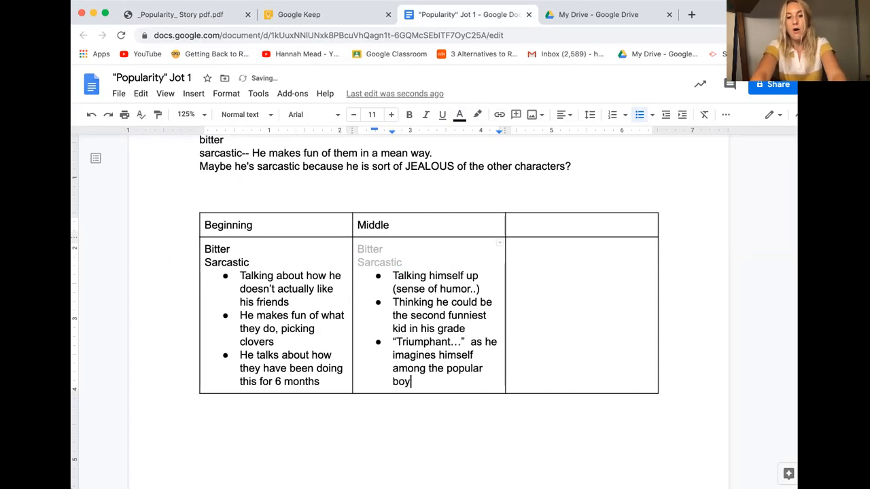
pyautogui.write('s')
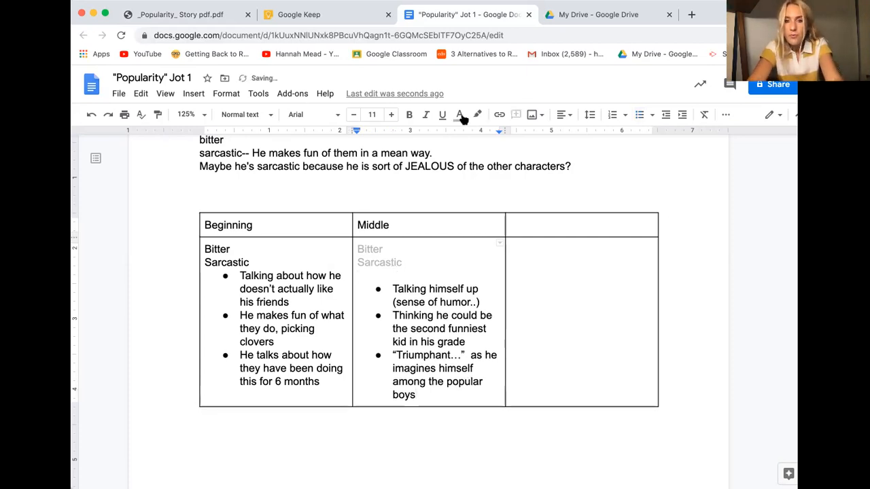
# - Type purple HOPEFUL and OPTIMISTIC! in Middle, then select Beginning's Bitter and Sarcastic
pyautogui.click(459, 114)
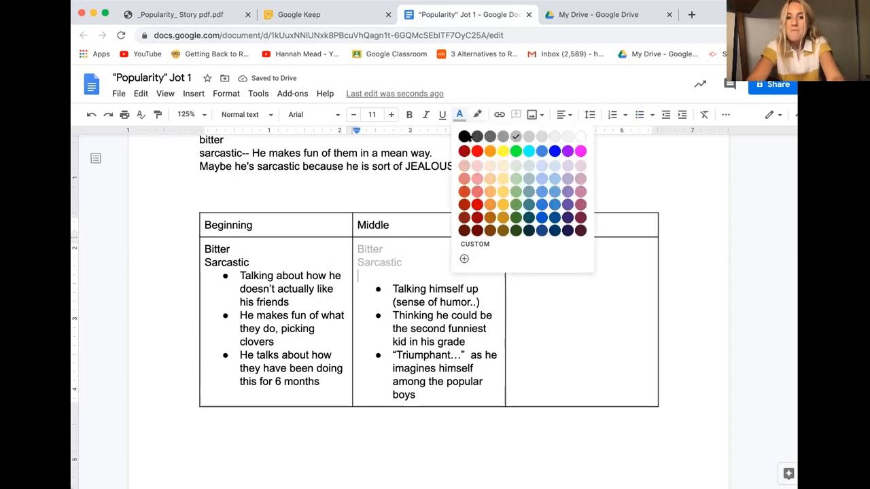
pyautogui.click(464, 136)
pyautogui.write('HOPEFUL')
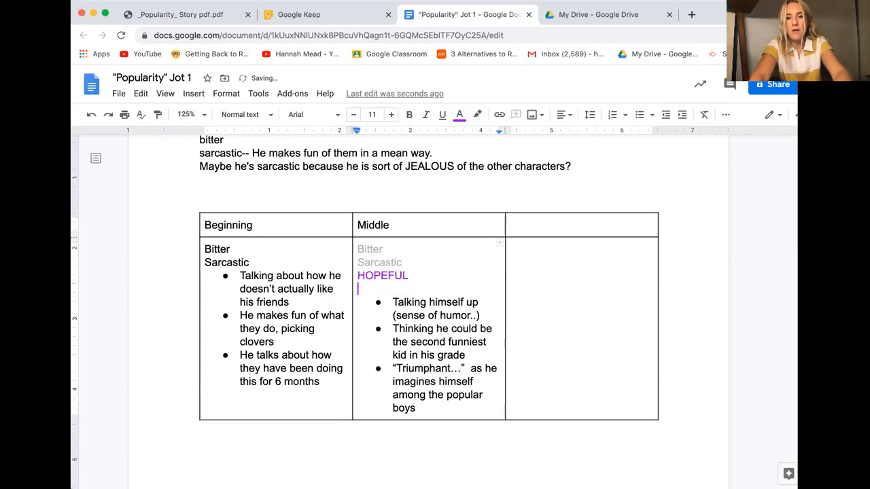
pyautogui.write('OPTIMIS')
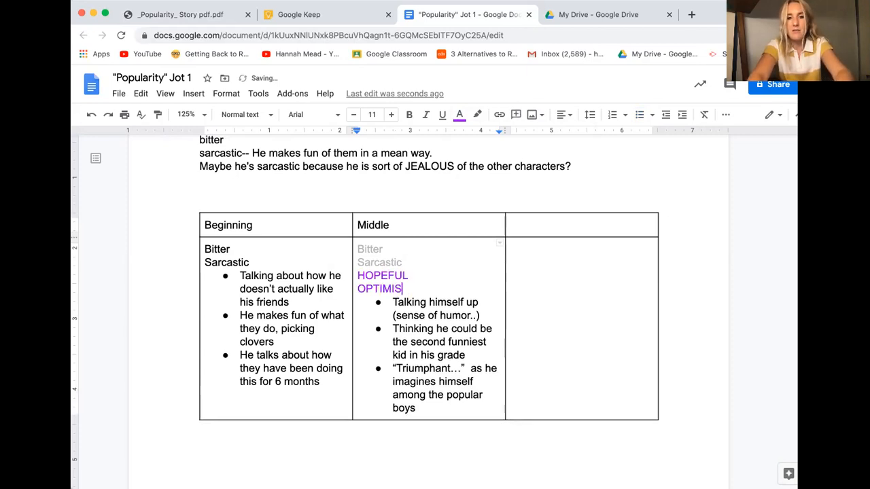
pyautogui.write('TIC!')
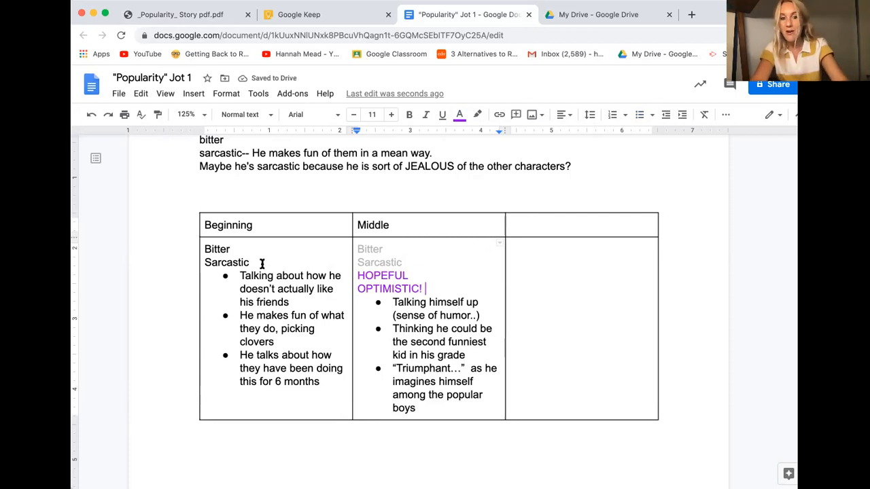
pyautogui.moveTo(203, 249); pyautogui.dragTo(249, 262)
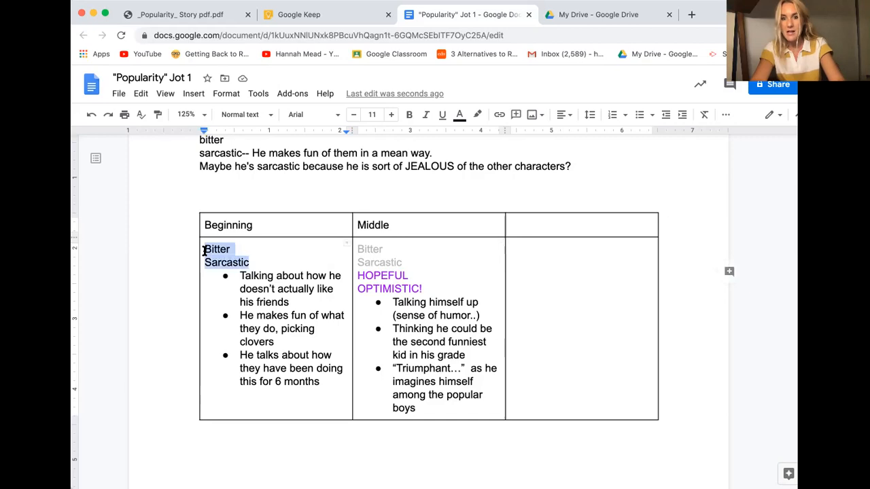